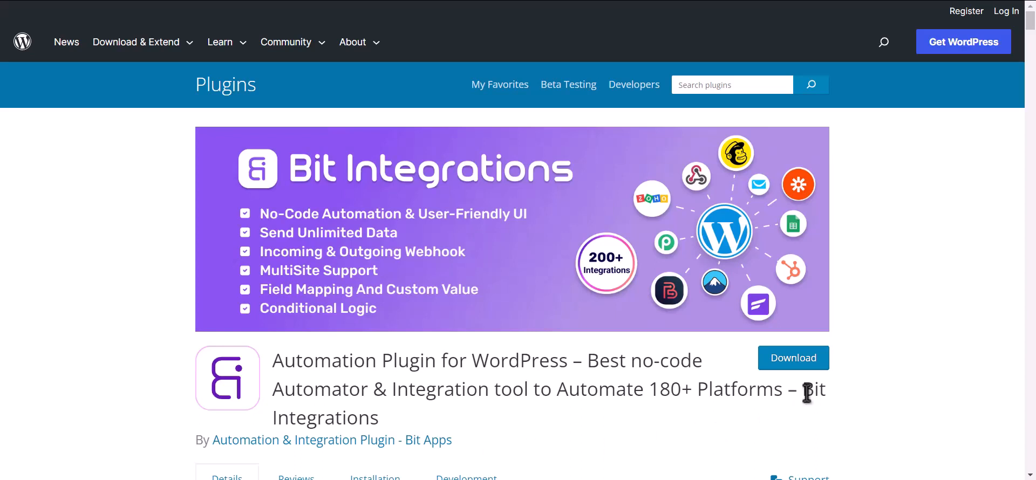
Step: Select the Bit Integrations plugin title on its WordPress.org page
double_click(813, 390)
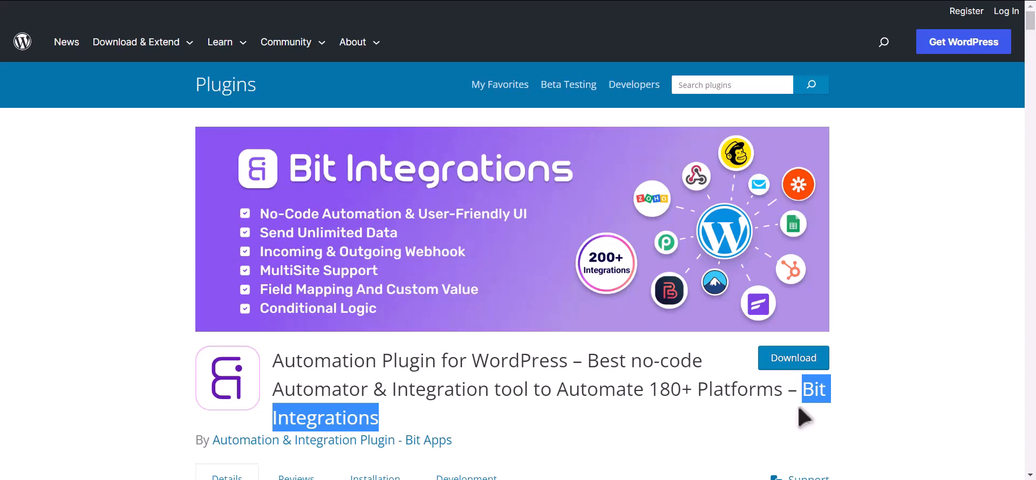
mouse_move(804, 417)
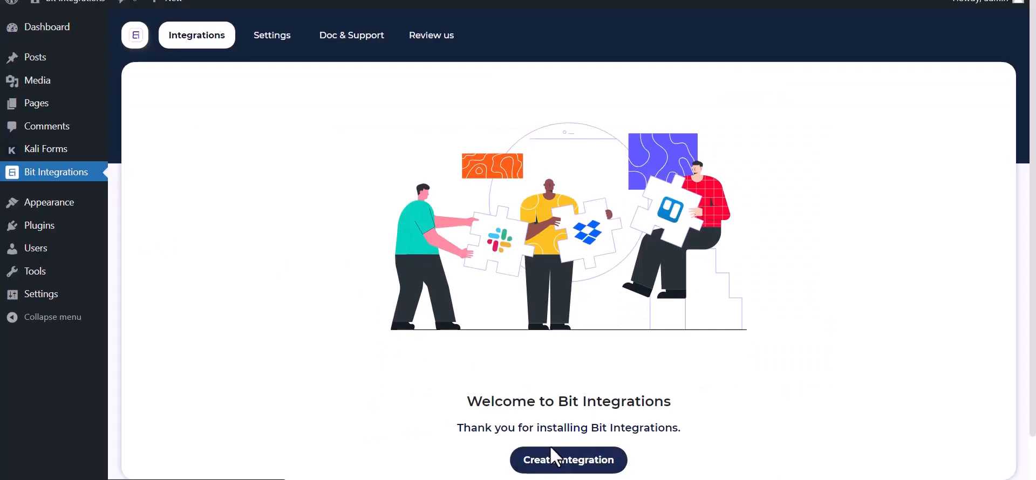
Step: Create a new integration with Kali Forms as trigger, copy its webhook URL and start fetching
left_click(567, 460)
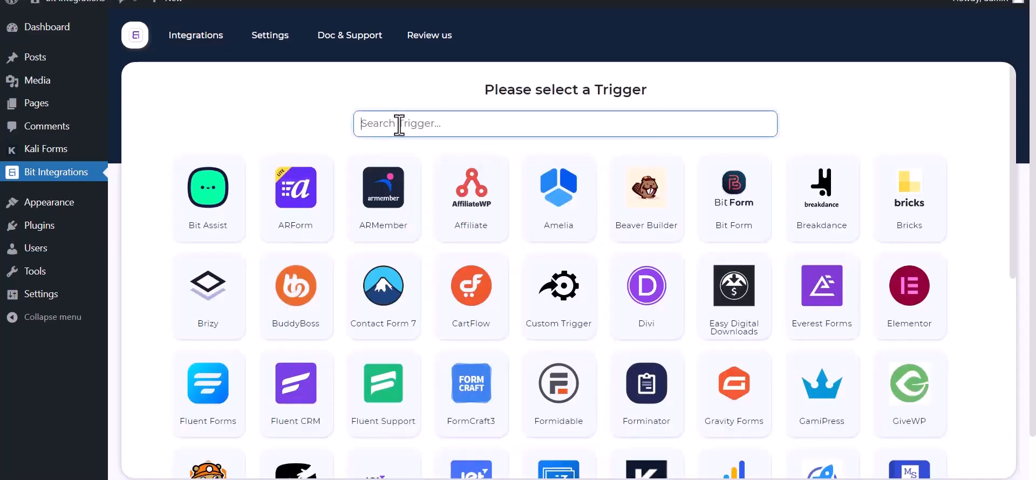
type("ka")
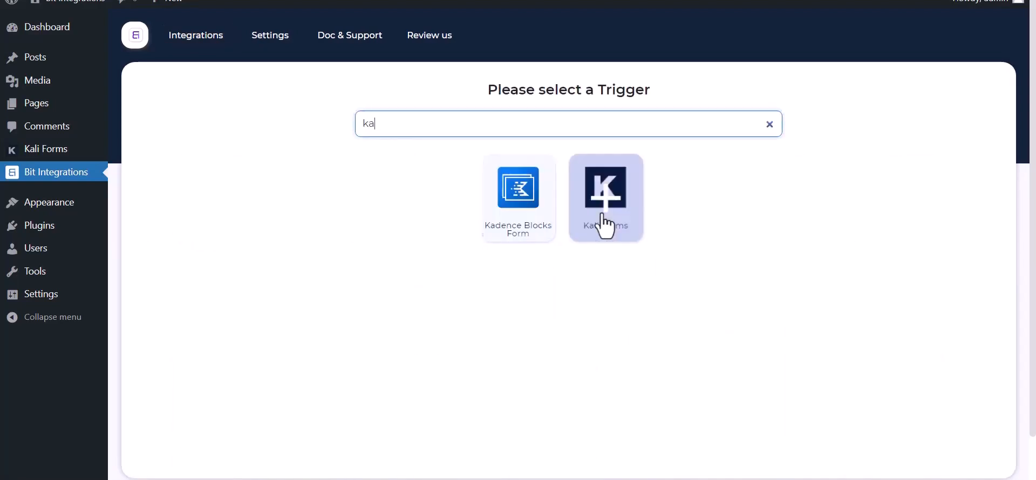
left_click(605, 192)
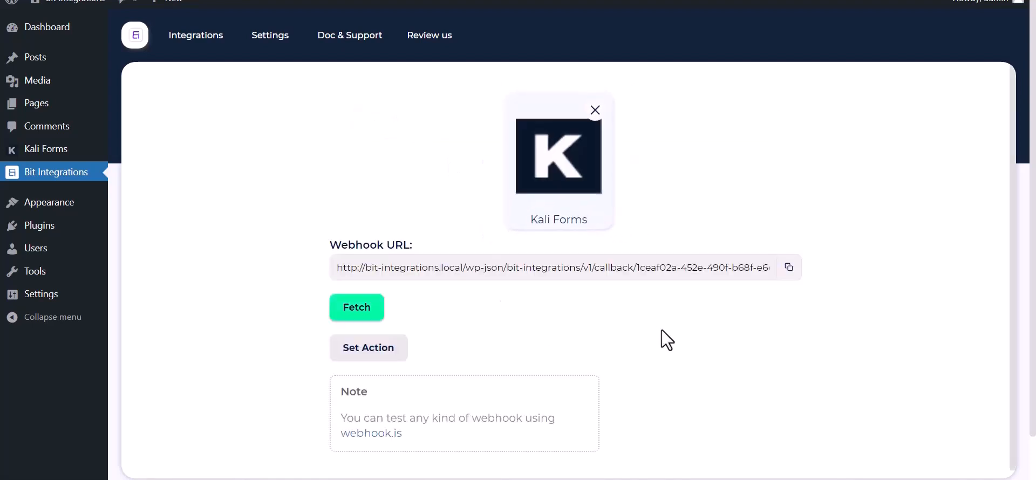
mouse_move(593, 268)
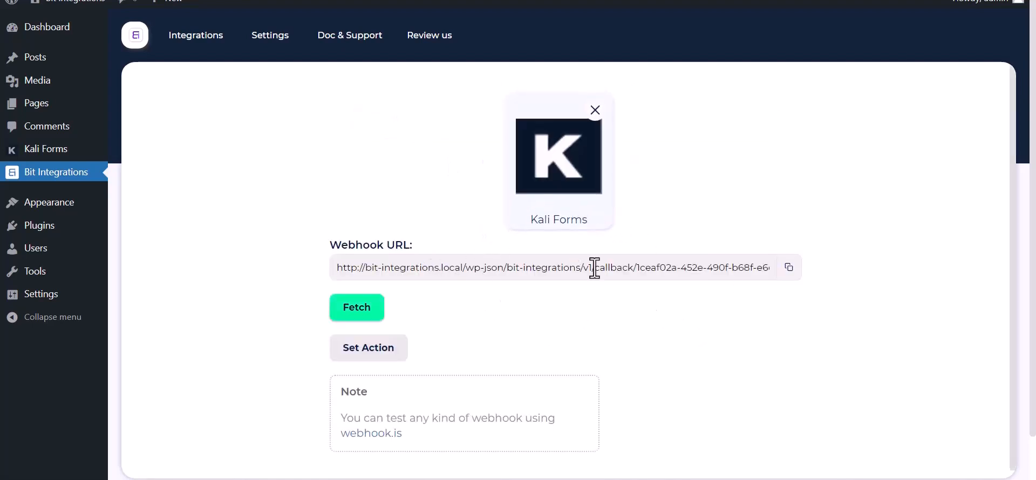
left_click(787, 268)
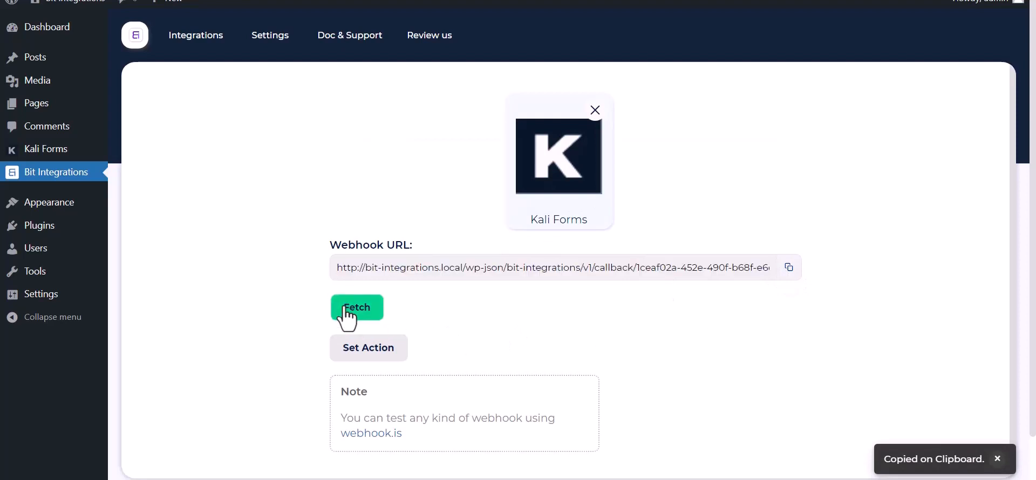
left_click(46, 149)
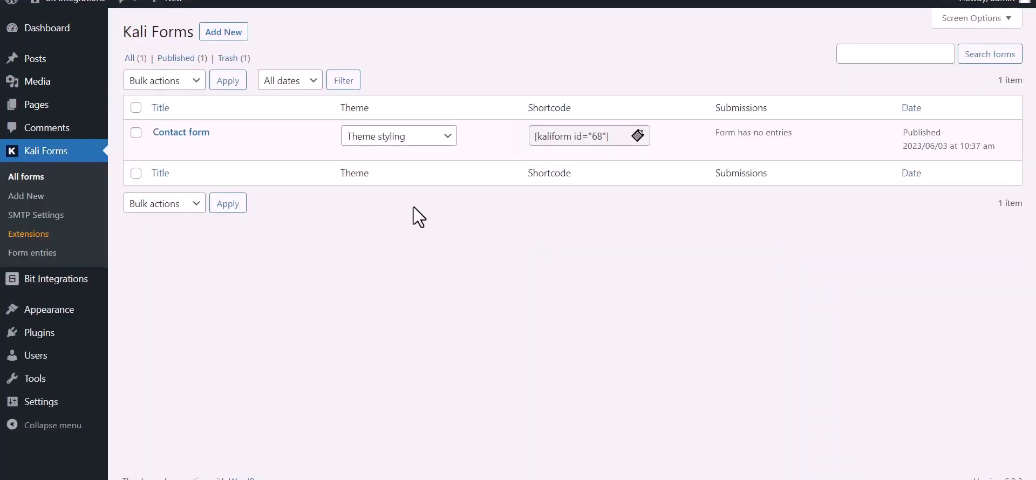
mouse_move(180, 132)
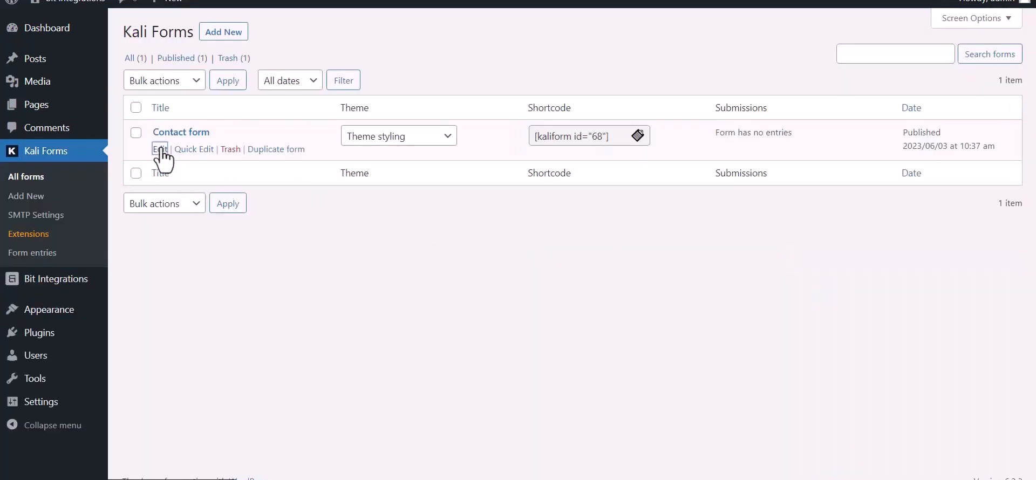
Step: In the Contact form's Web Hooks settings, create a webhook named 'Bit Integration'
left_click(160, 149)
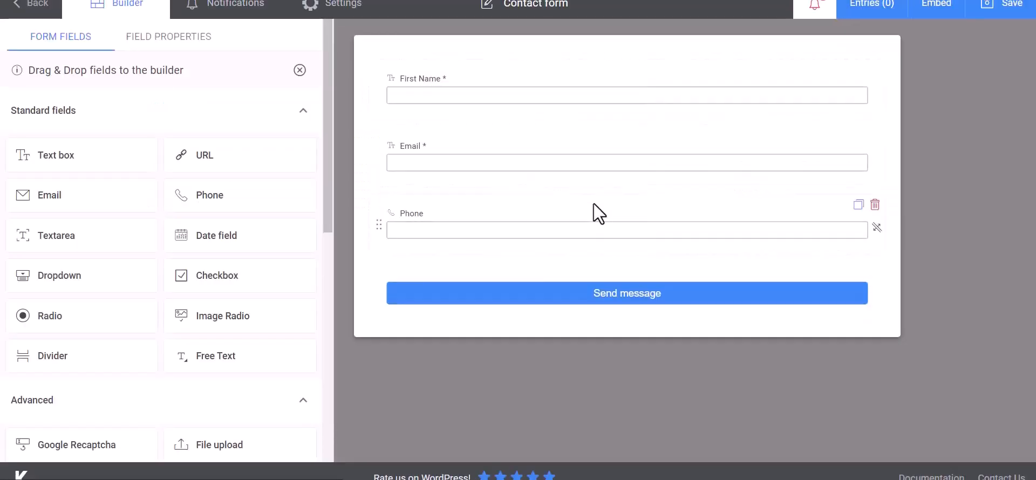
mouse_move(192, 128)
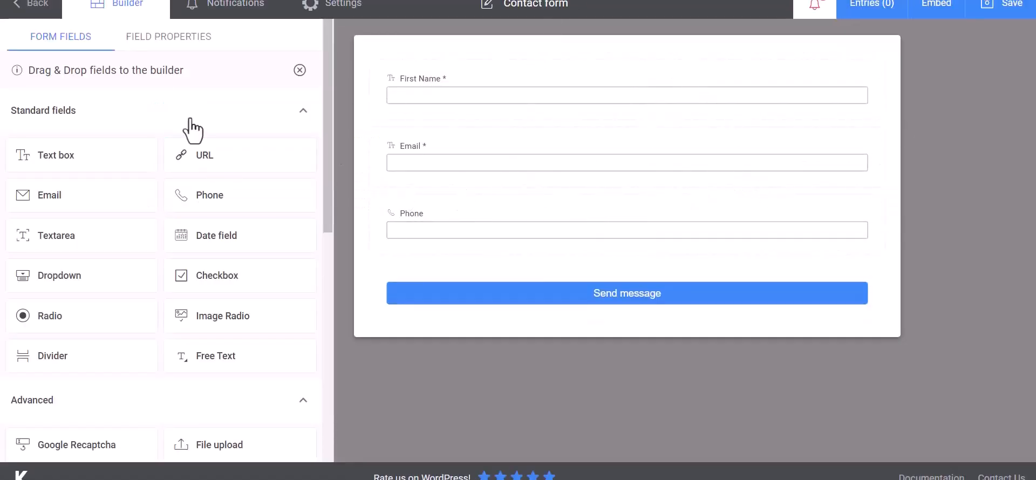
left_click(341, 4)
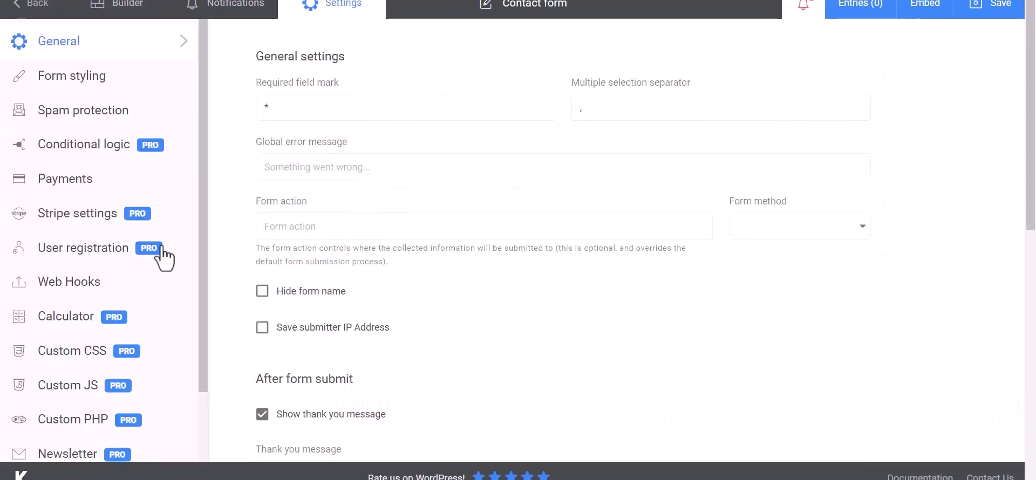
left_click(68, 281)
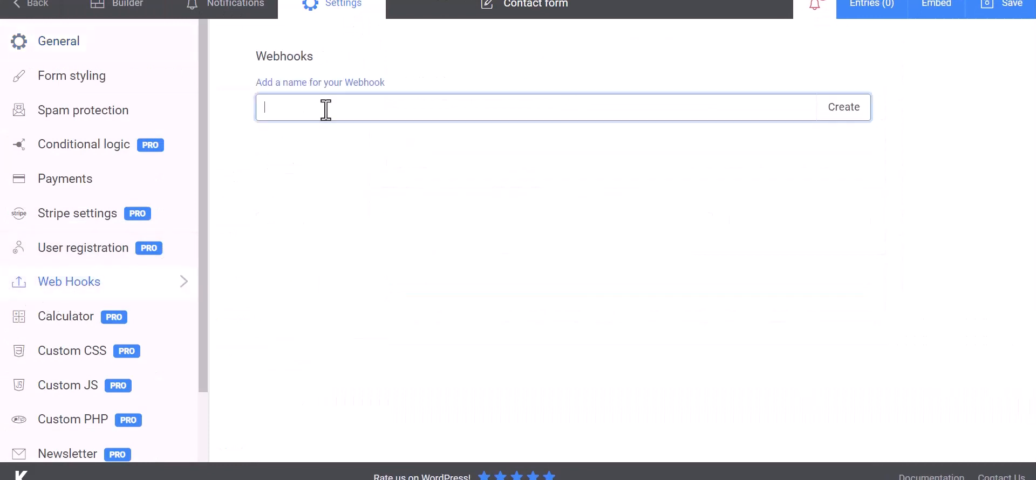
type("Bit")
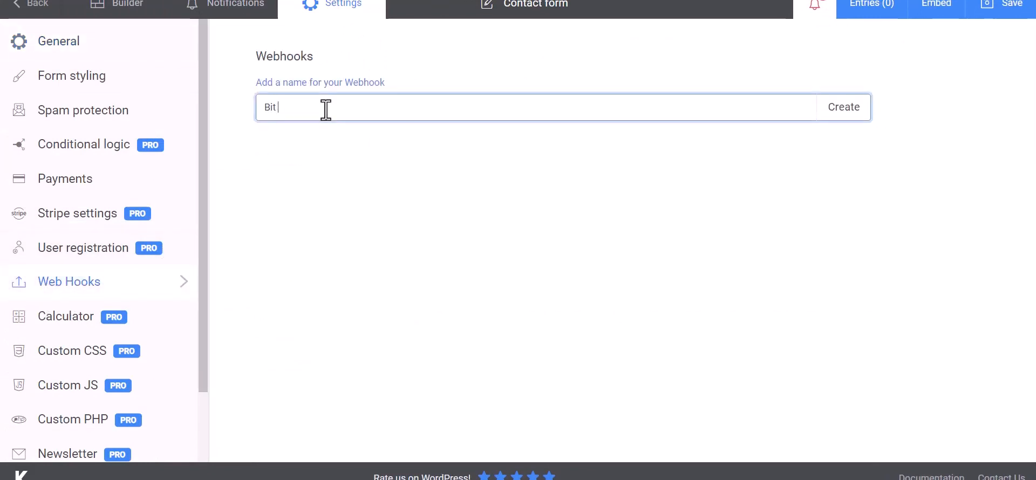
type("Int")
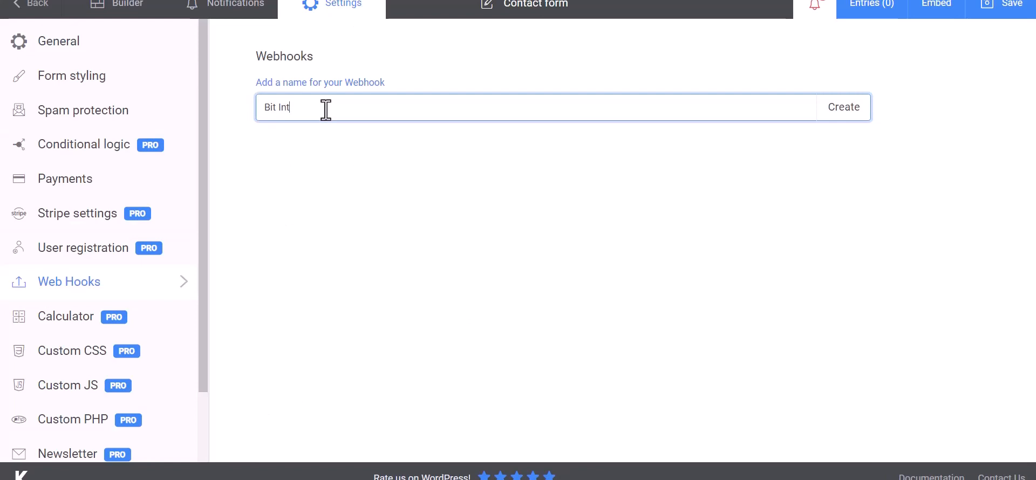
type("egration")
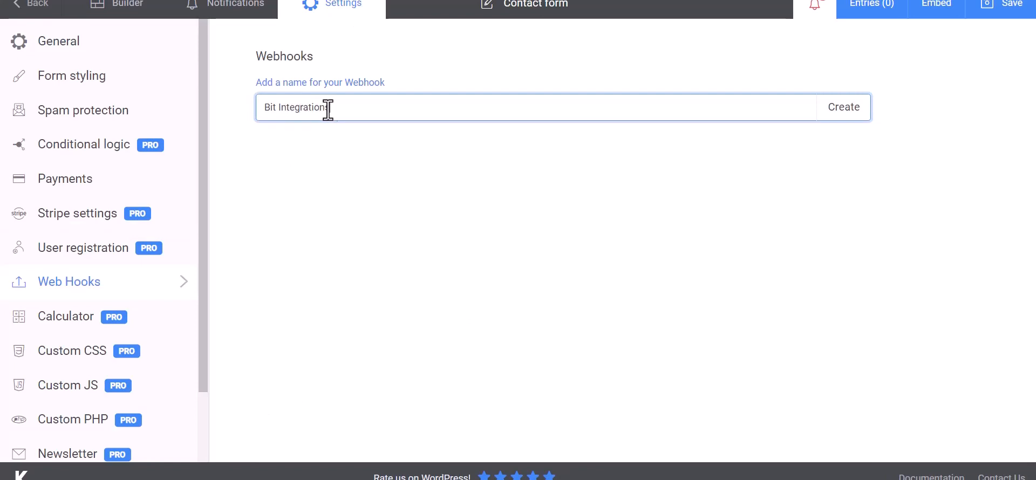
left_click(842, 106)
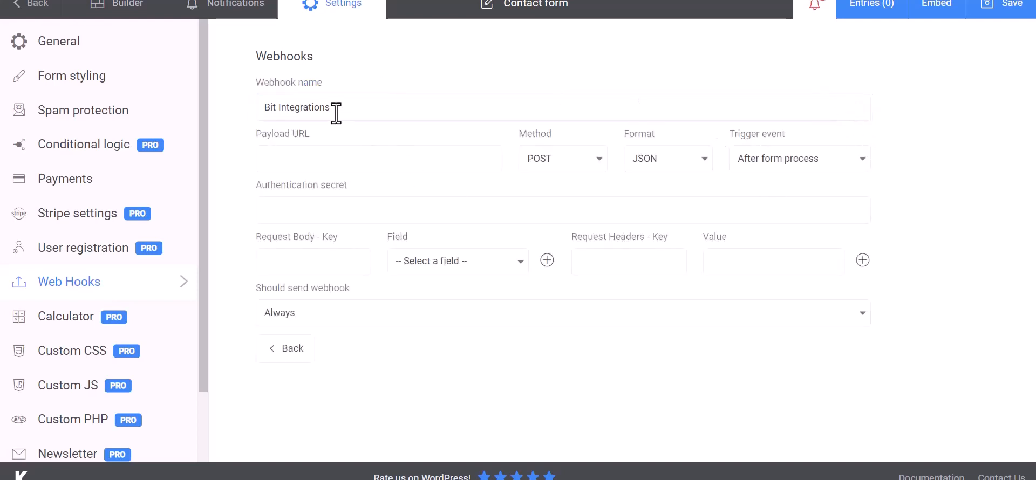
Step: Point the webhook at the copied callback URL, map the First Name and Phone fields, and save the form
left_click(379, 158)
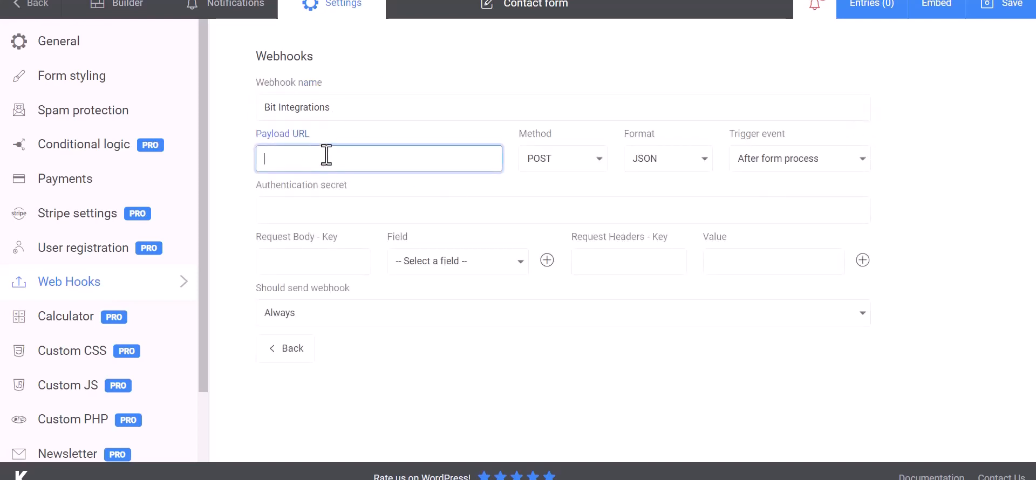
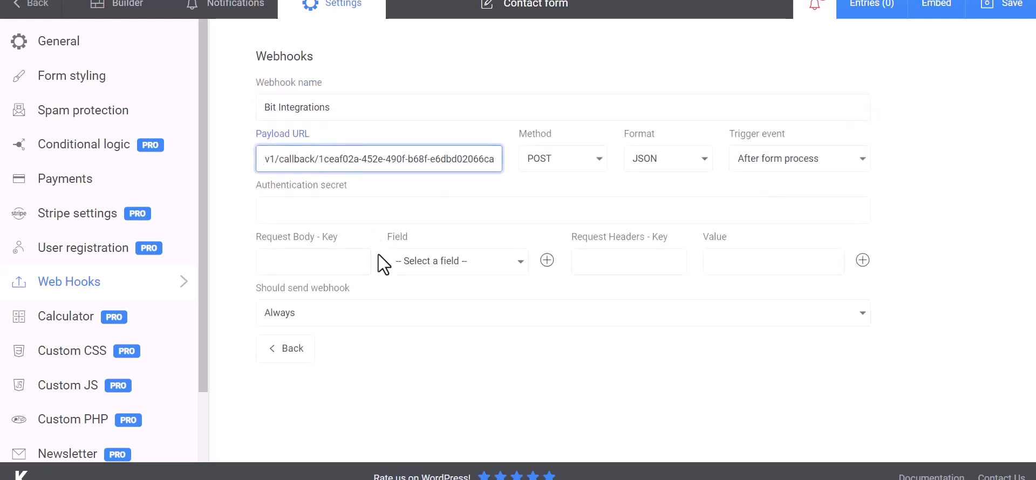
left_click(456, 261)
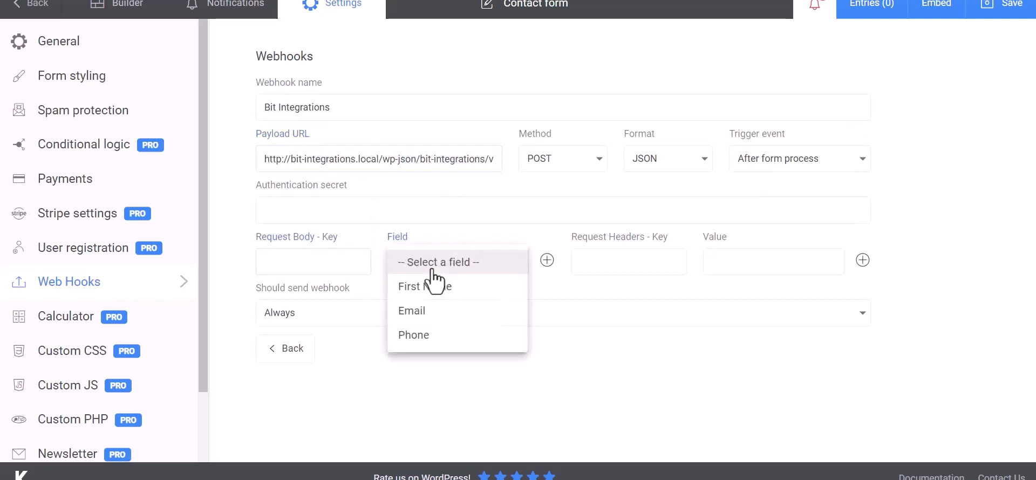
left_click(425, 286)
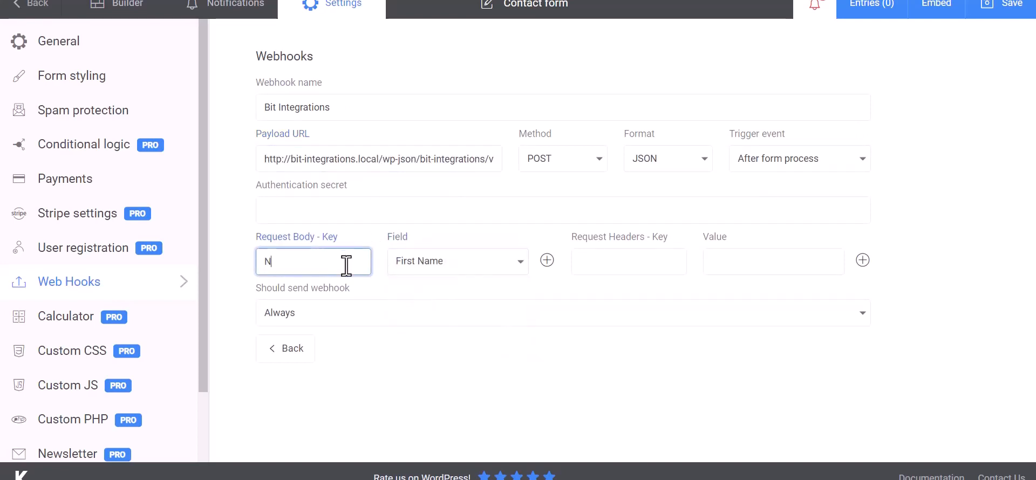
left_click(546, 260)
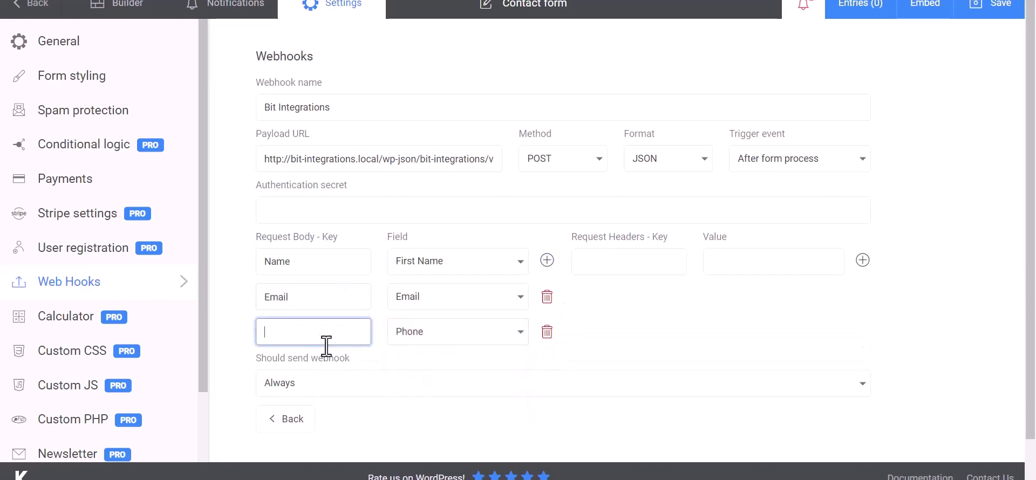
type("Phone")
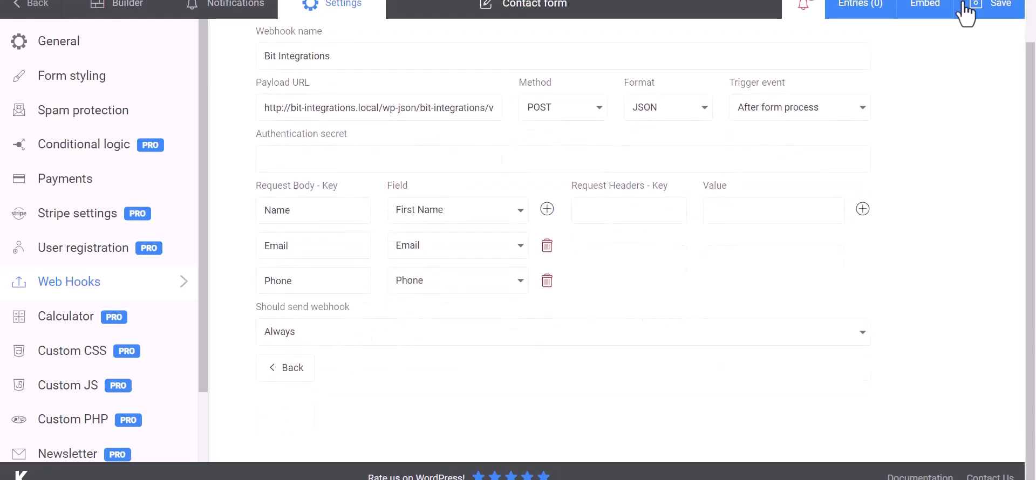
left_click(1001, 4)
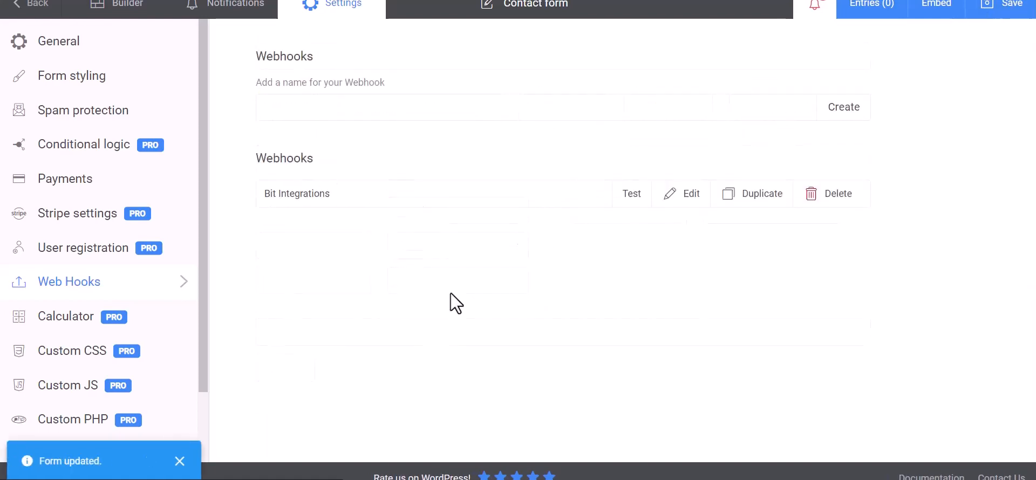
mouse_move(630, 193)
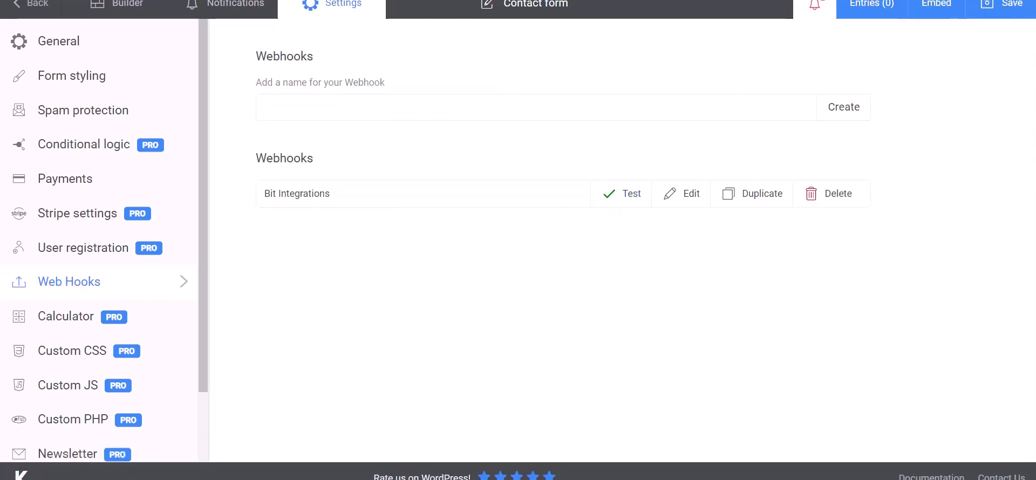
Step: Review the fetched Kali Forms test data and move on to choosing an action
left_click(630, 193)
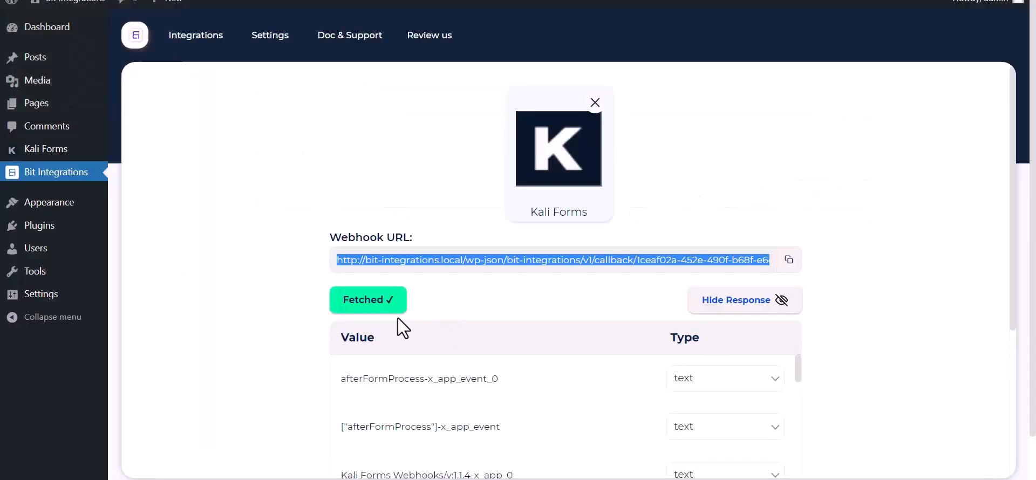
scroll("down", 3)
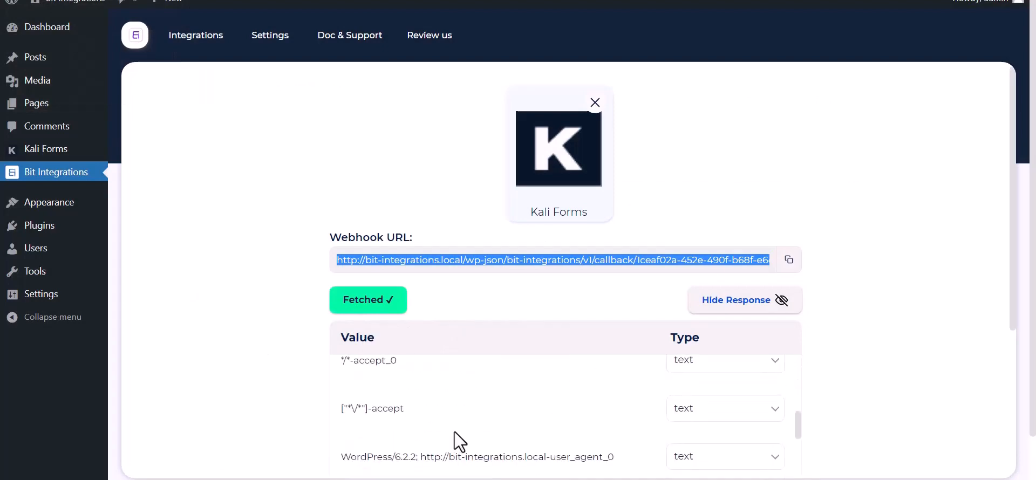
scroll("down", 3)
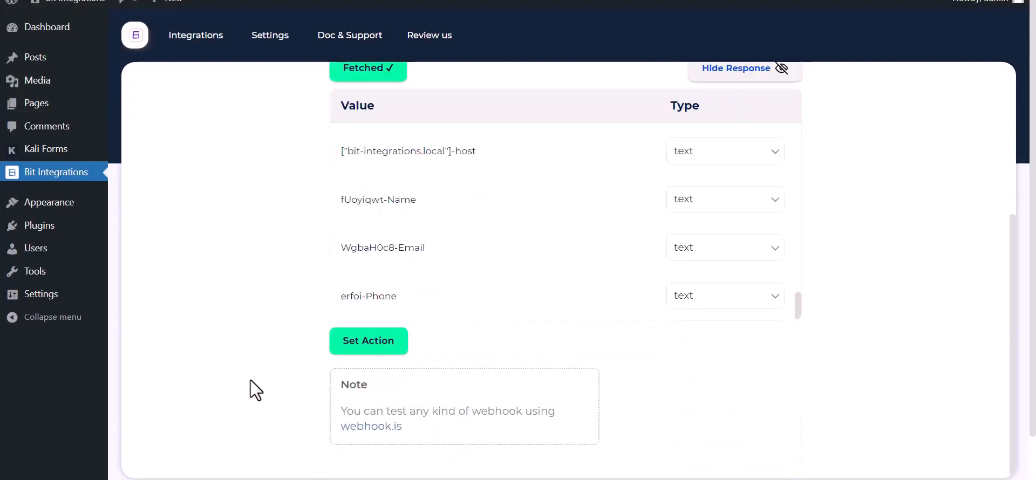
left_click(367, 341)
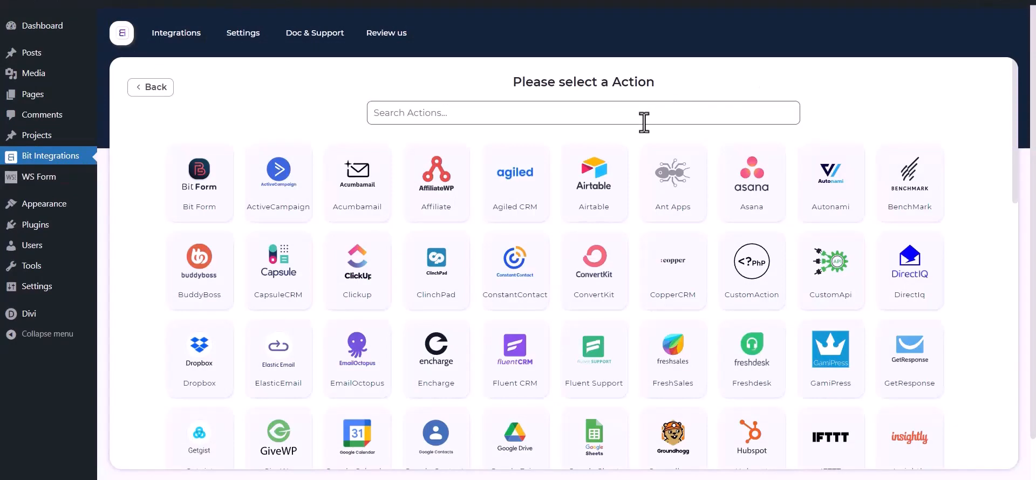
Step: Search 'mail chim' and choose Mail Chimp as the action, selecting its integration name field
type("mail")
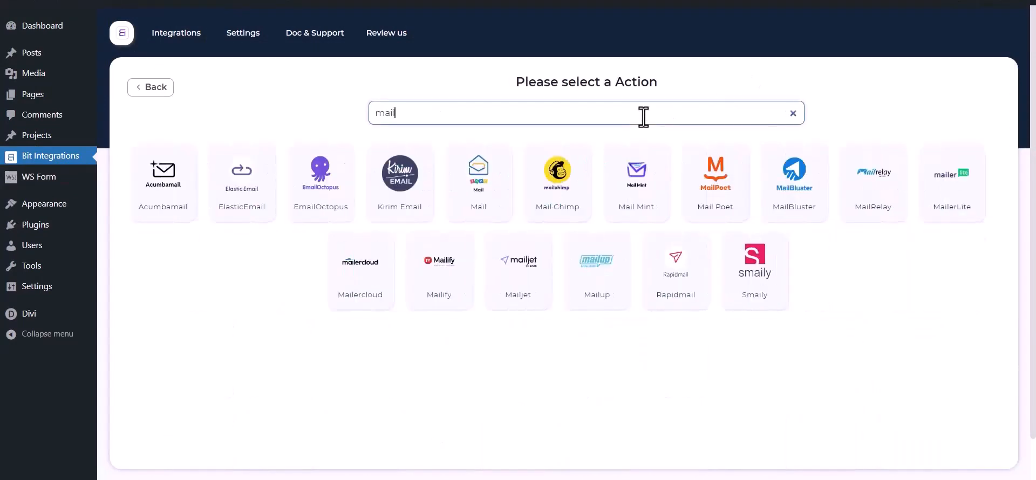
type("chimp")
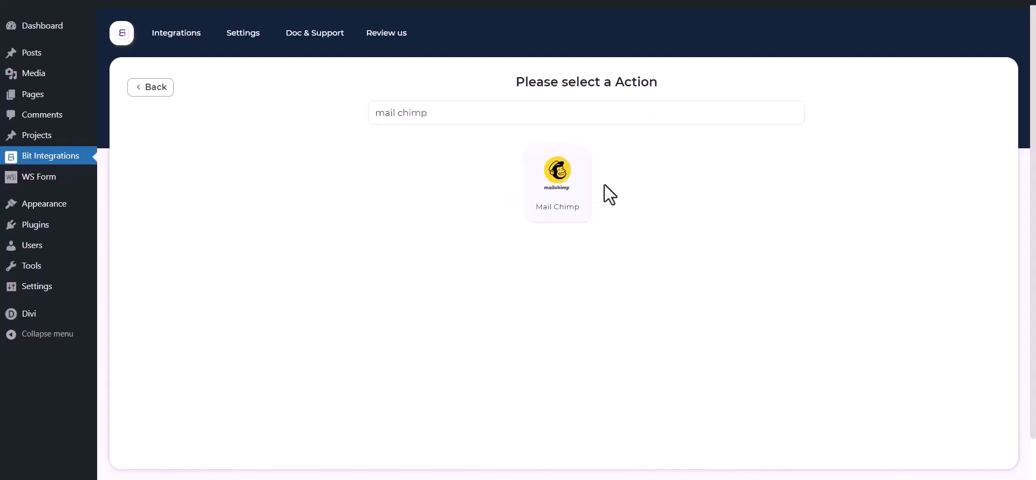
left_click(556, 172)
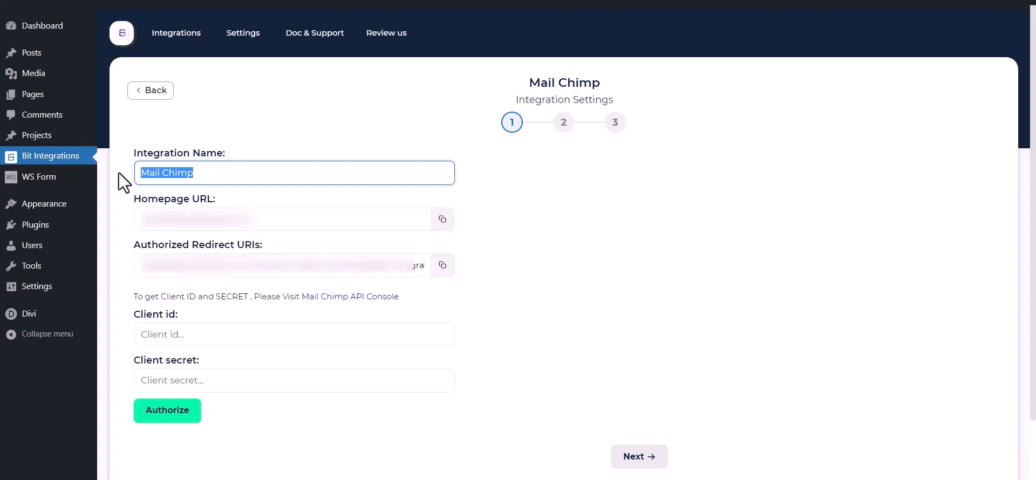
double_click(153, 313)
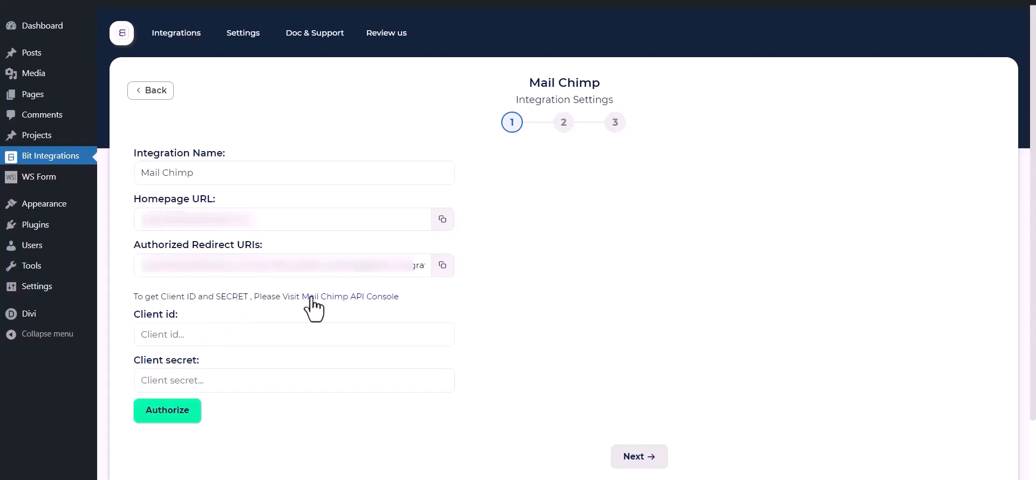
mouse_move(376, 296)
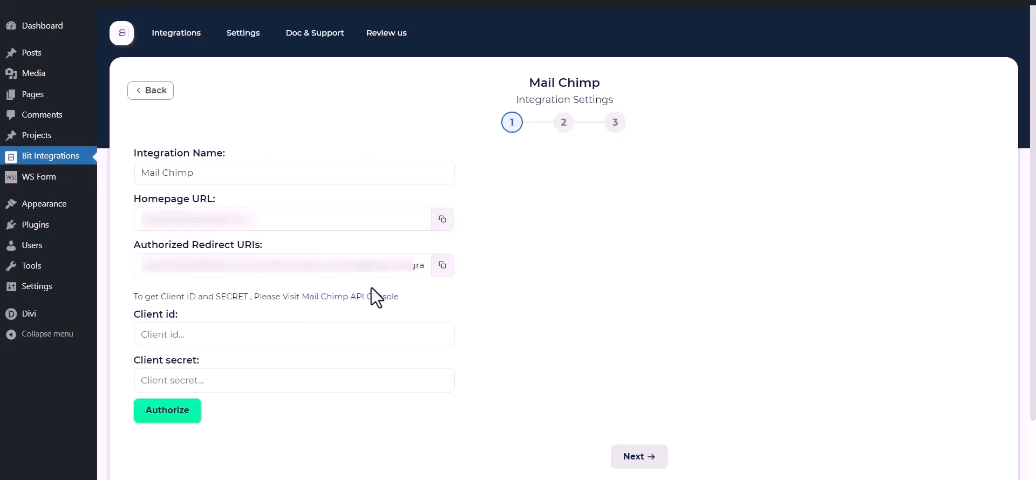
Step: From the Mailchimp API console, register a new app named 'Bit Integr...' with the copied redirect URL and create it
left_click(375, 295)
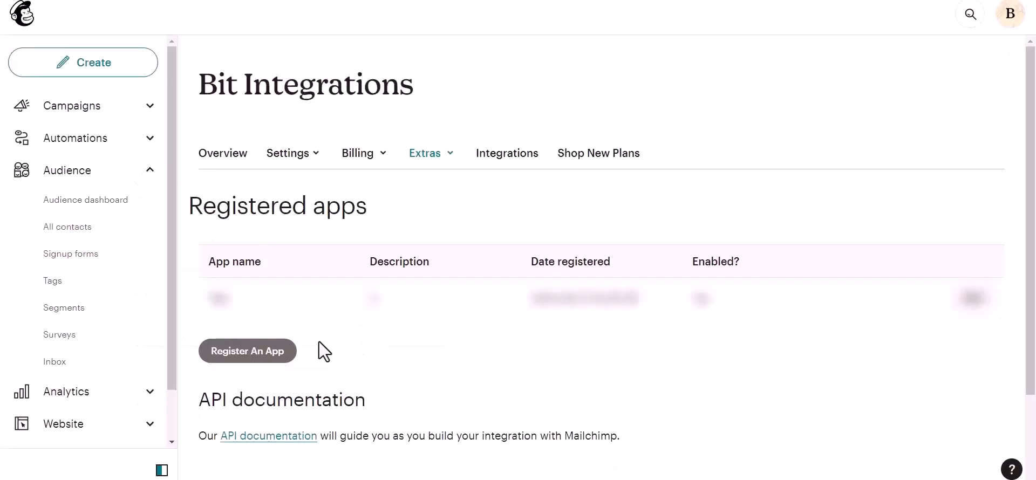
left_click(247, 351)
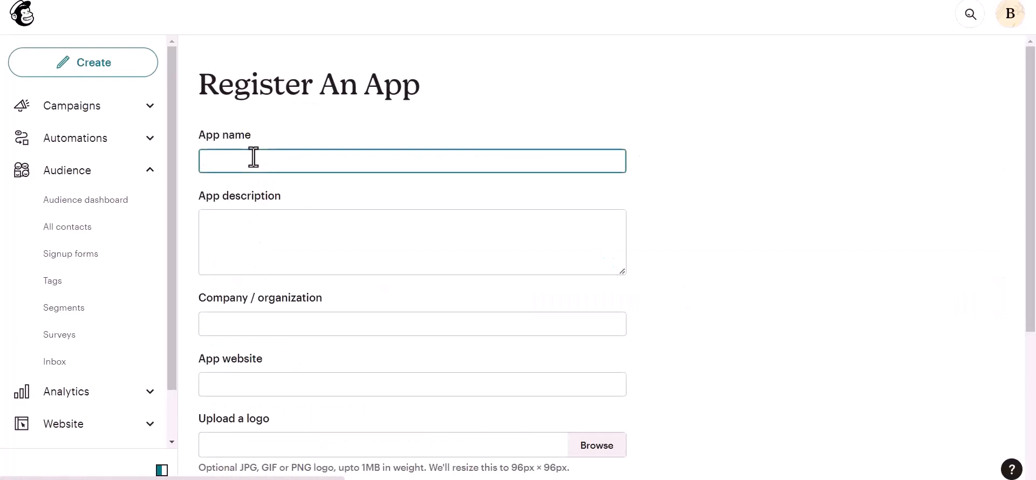
type("Bit Integr")
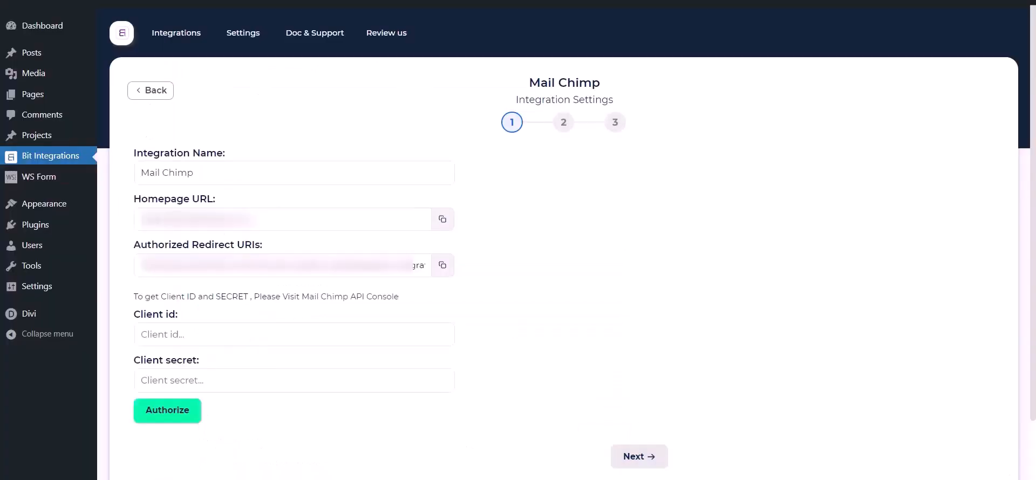
left_click(442, 219)
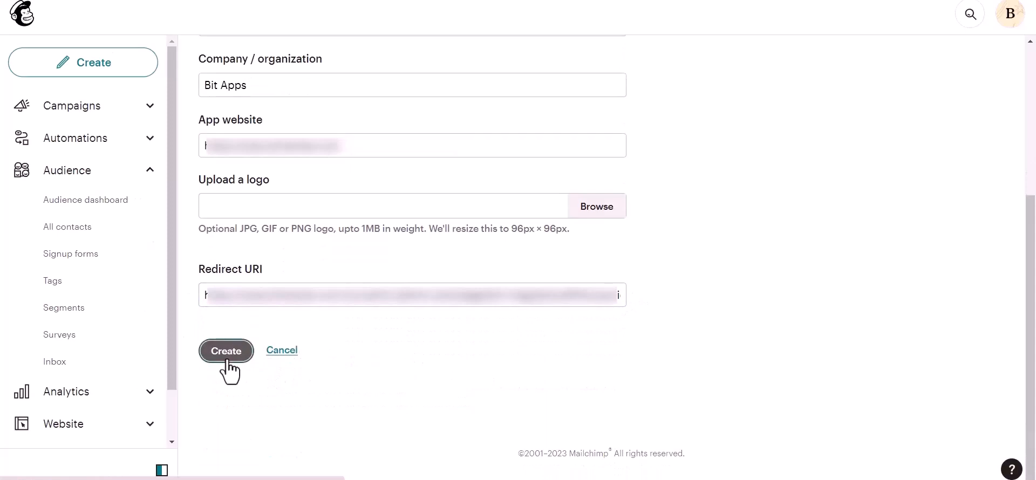
left_click(226, 350)
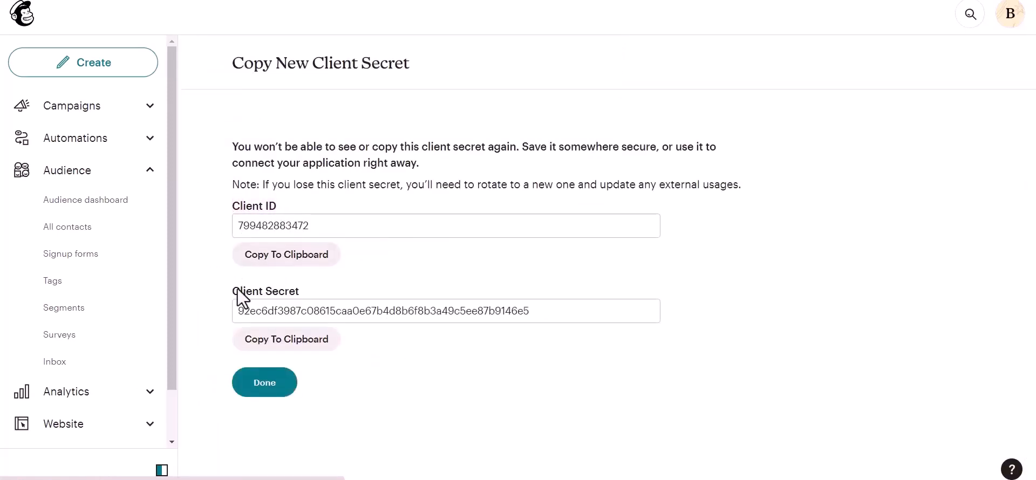
mouse_move(349, 286)
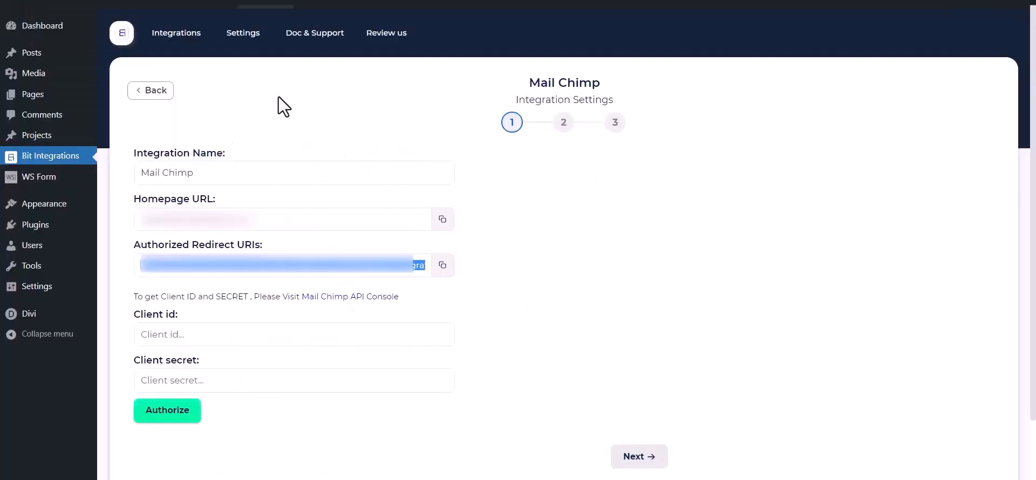
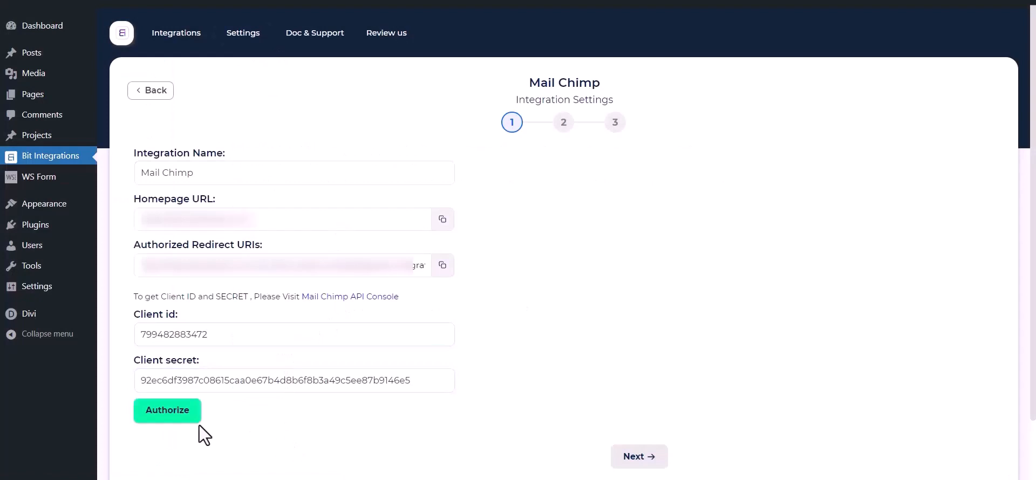
Step: Authorize the Mailchimp connection by logging in and allowing Bit Integrations access
left_click(166, 410)
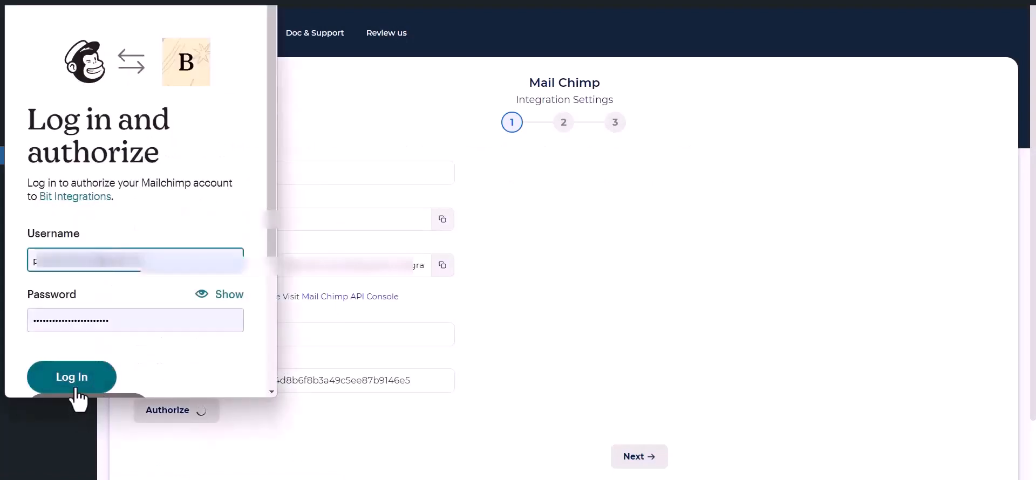
left_click(71, 377)
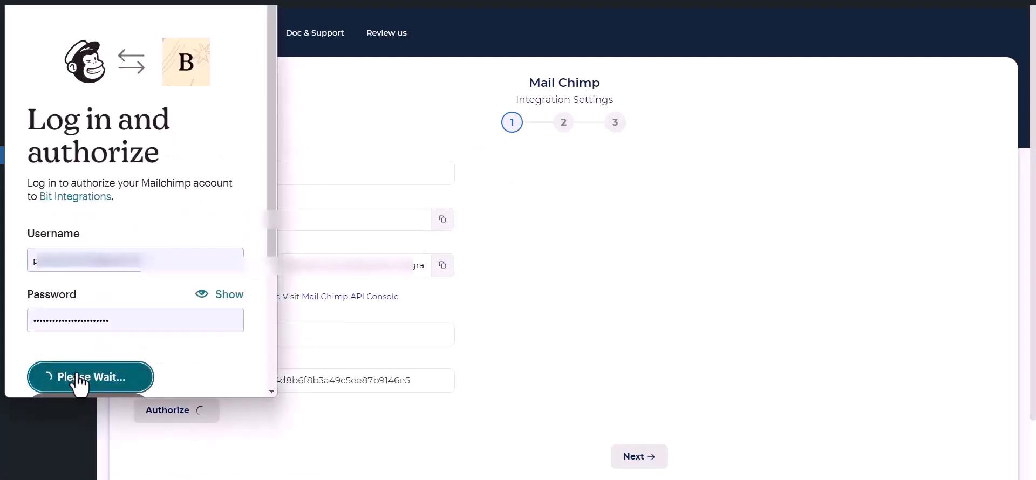
left_click(91, 376)
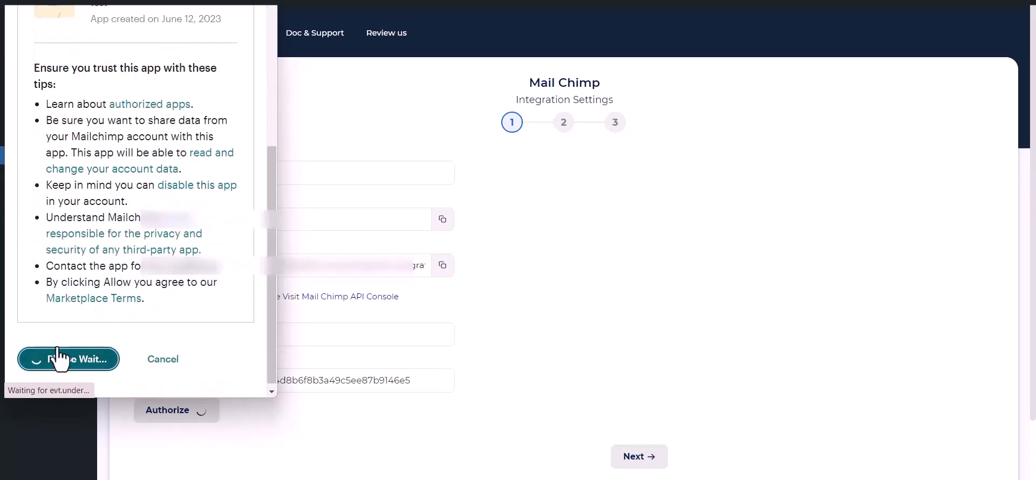
left_click(69, 358)
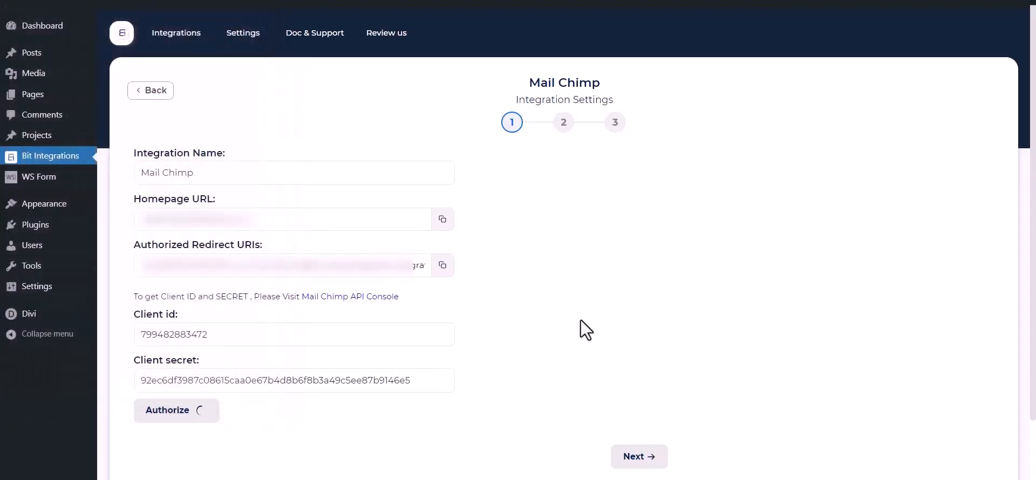
left_click(172, 410)
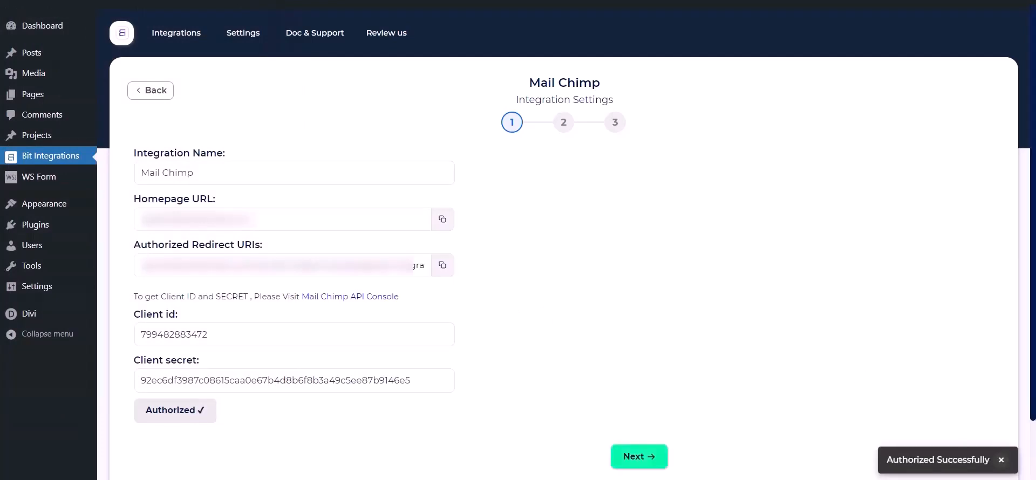
mouse_move(856, 470)
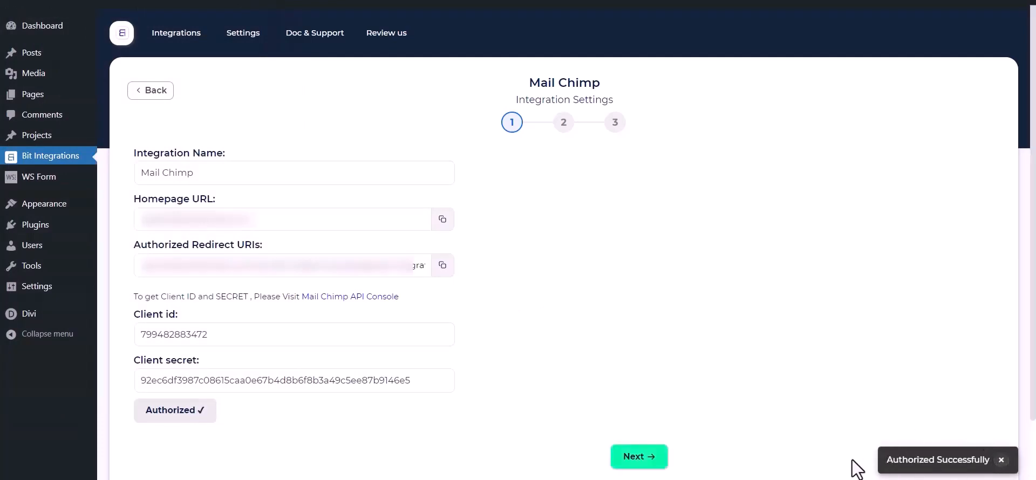
Step: Load the audience lists and choose the Bit Integrations audience
left_click(637, 456)
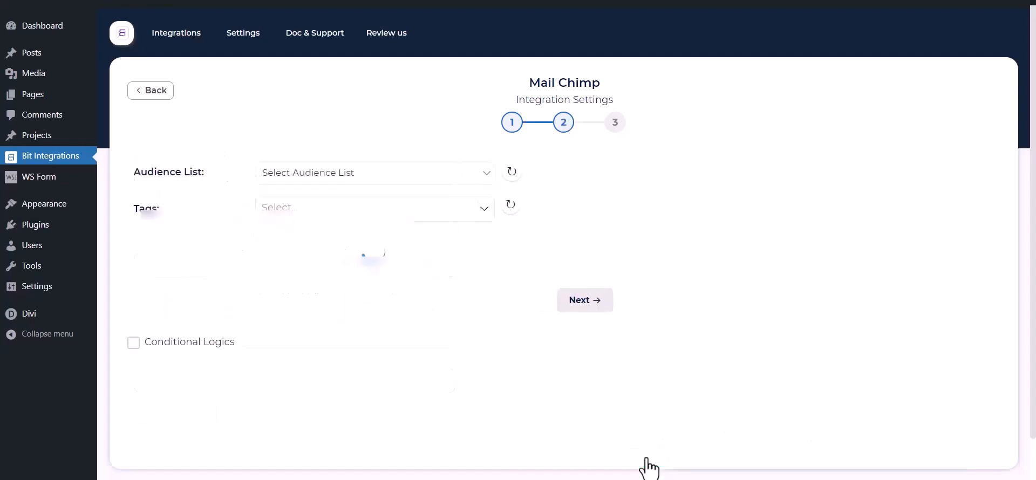
left_click(510, 172)
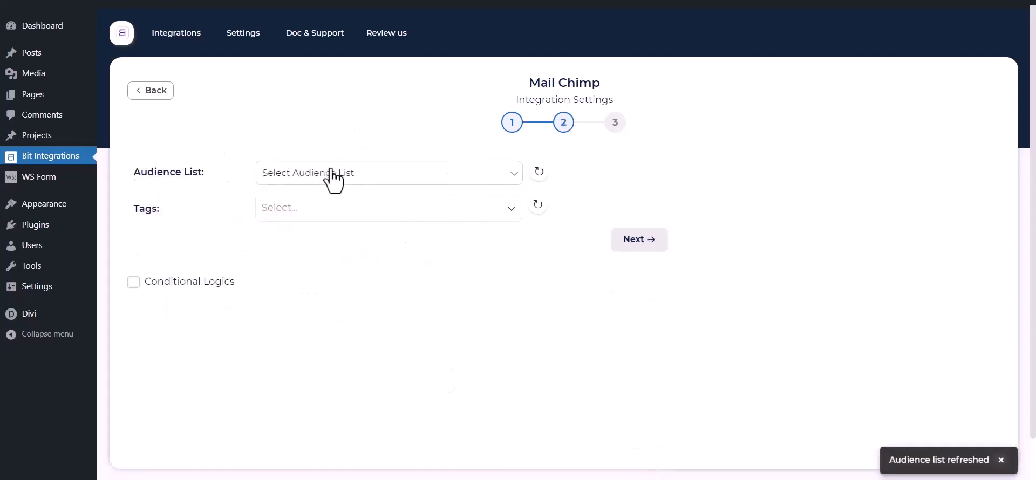
left_click(388, 172)
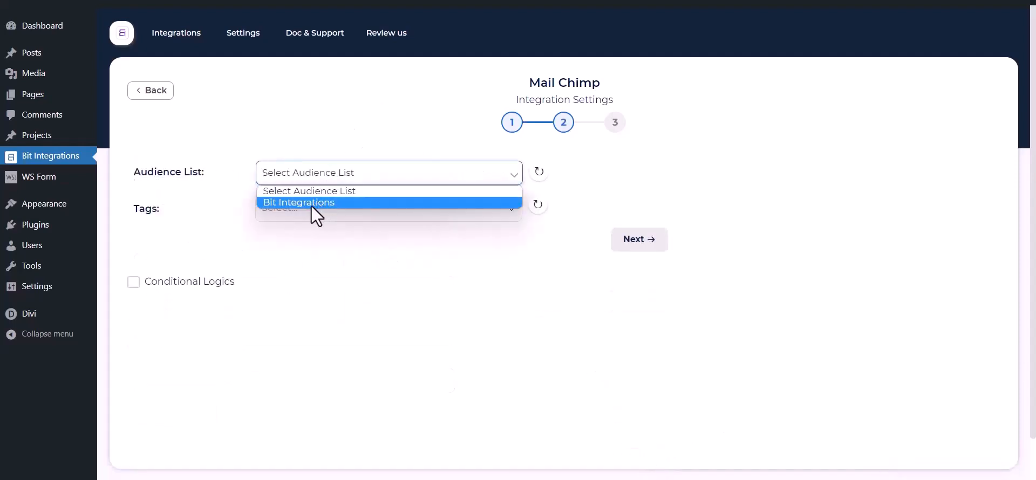
left_click(298, 203)
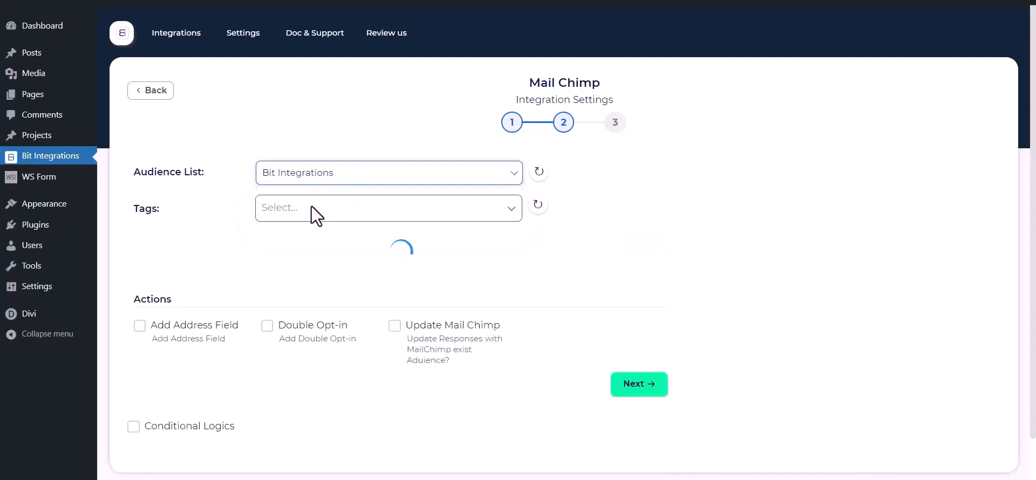
Step: Add Tag - 1 and Tag - 2 to the contact tags
left_click(537, 204)
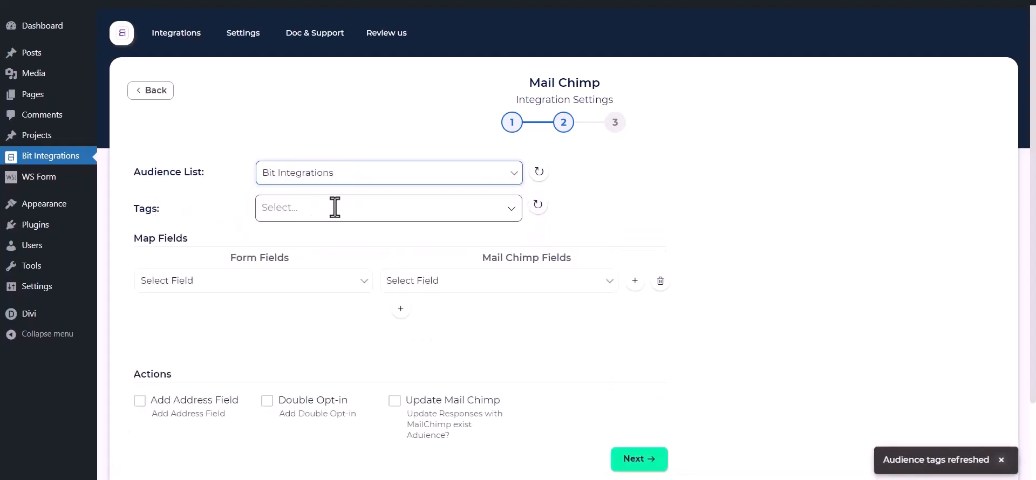
left_click(277, 234)
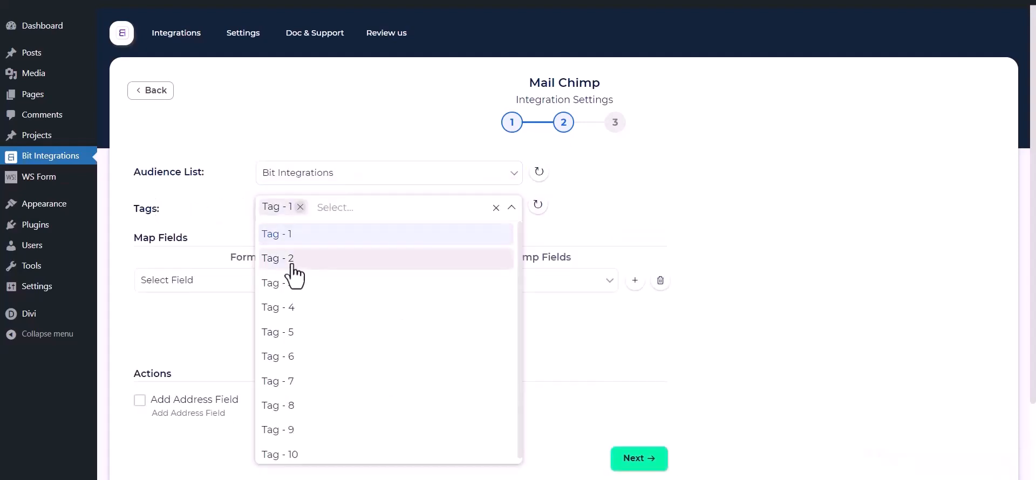
left_click(278, 258)
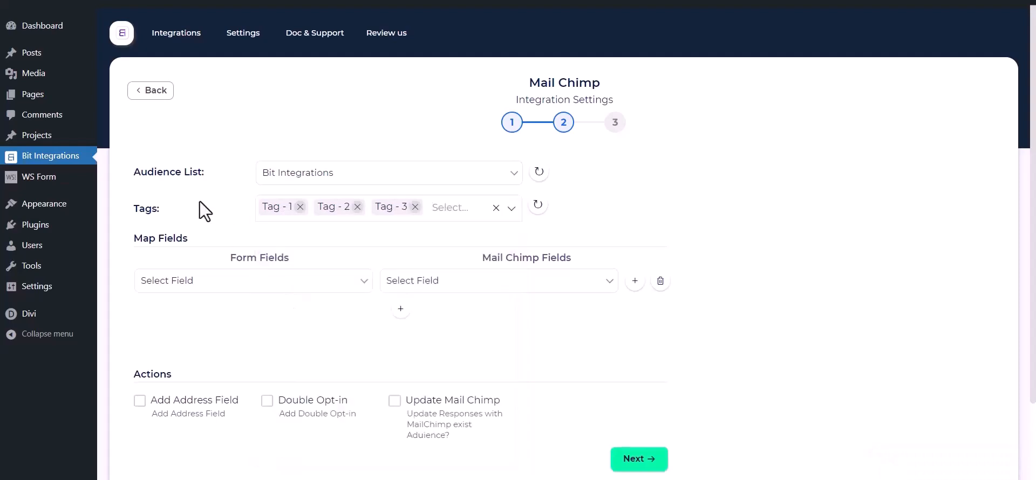
Step: Map the form's First Name and Phone fields to Mailchimp fields, adding a mapping row
scroll("down", 3)
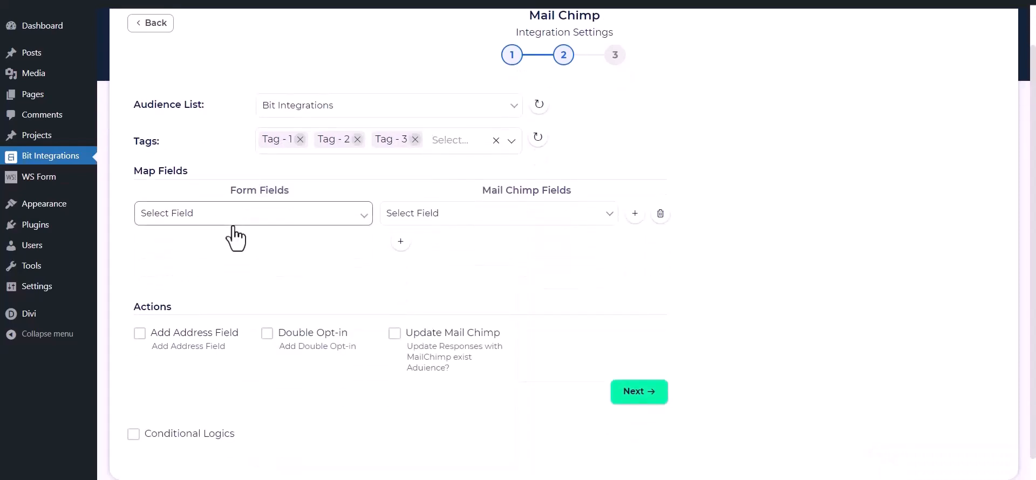
left_click(252, 213)
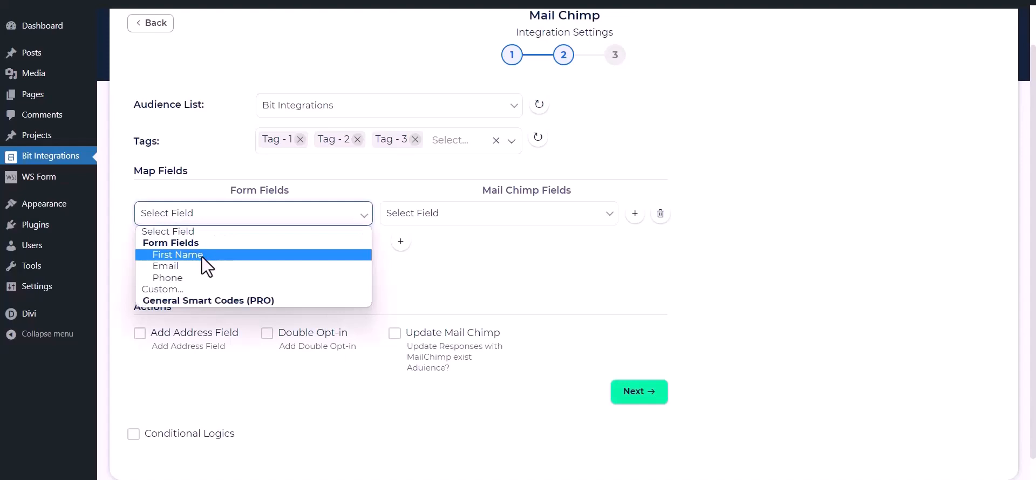
left_click(178, 254)
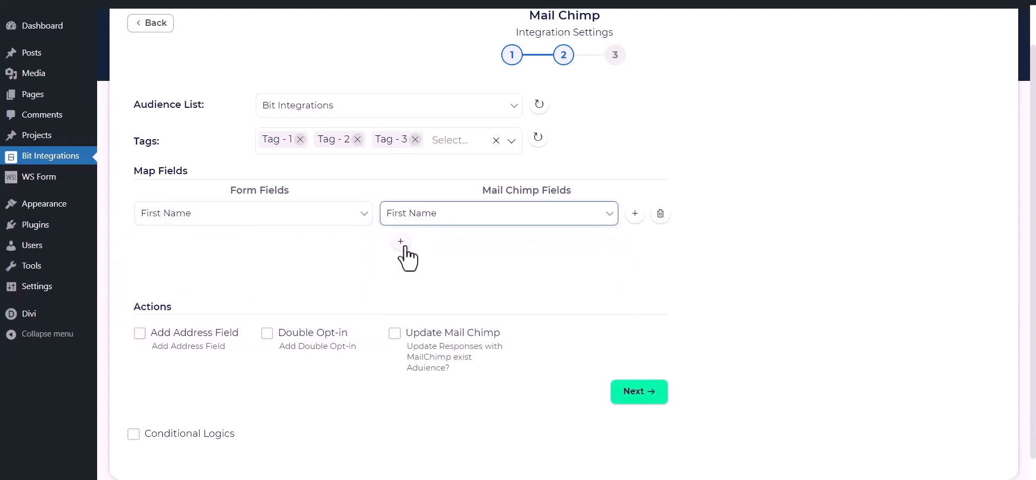
left_click(399, 241)
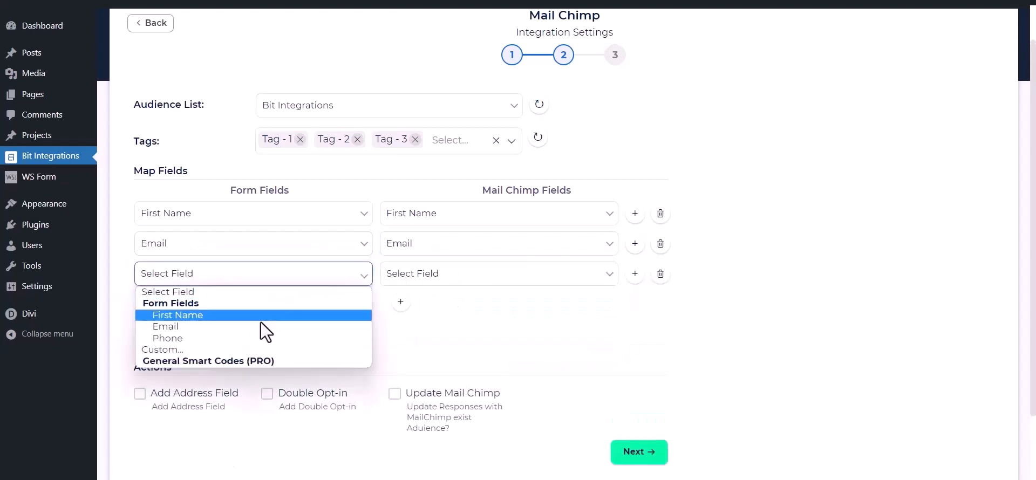
left_click(167, 338)
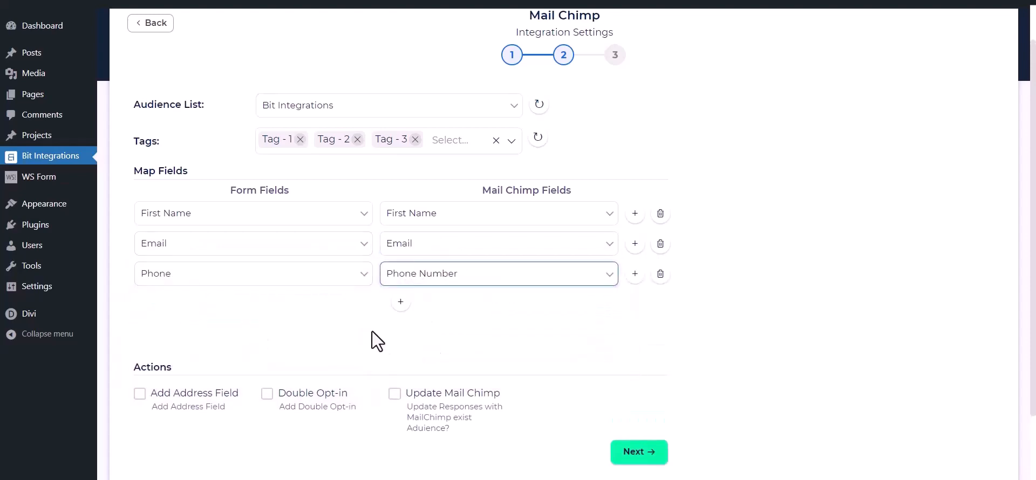
scroll("down", 3)
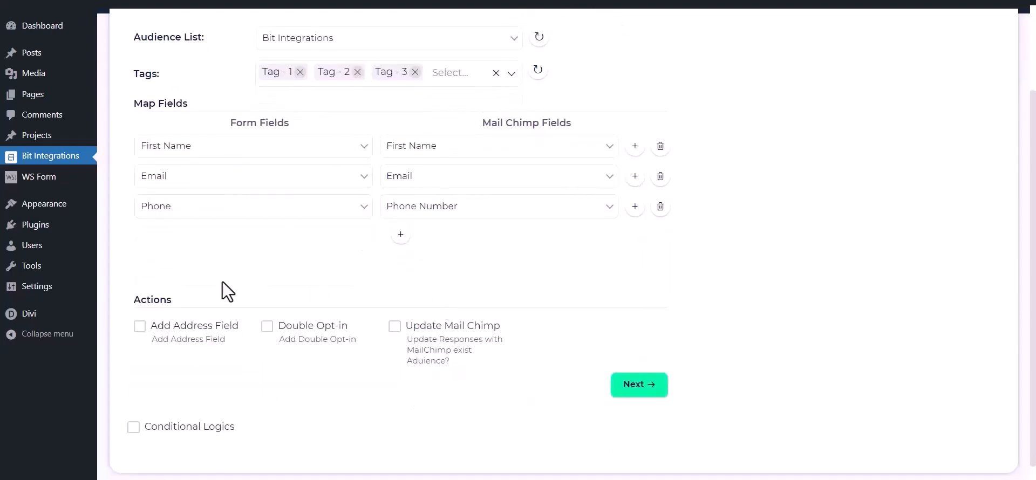
Step: Toggle address mapping, double opt-in, update-contacts and conditional logic on and off, leave them unchecked, and proceed to step 3
left_click(139, 326)
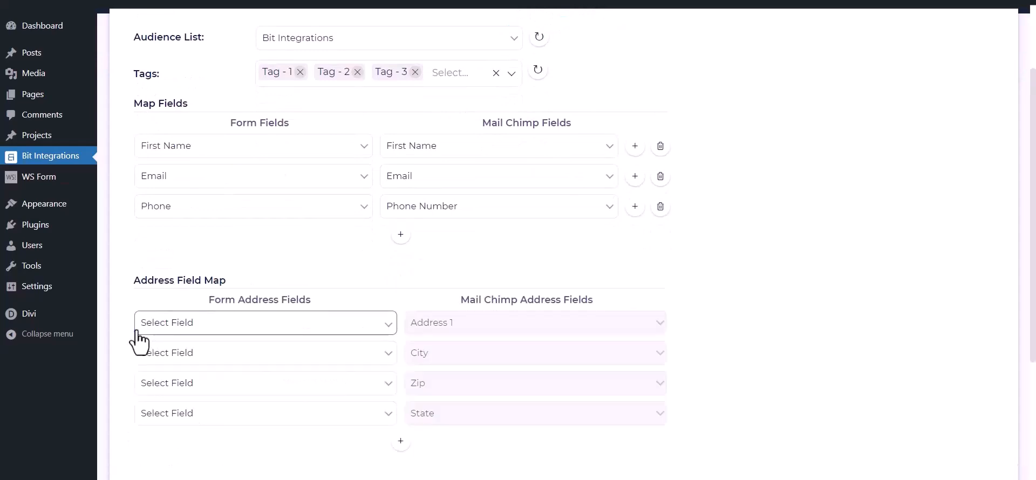
scroll("down", 3)
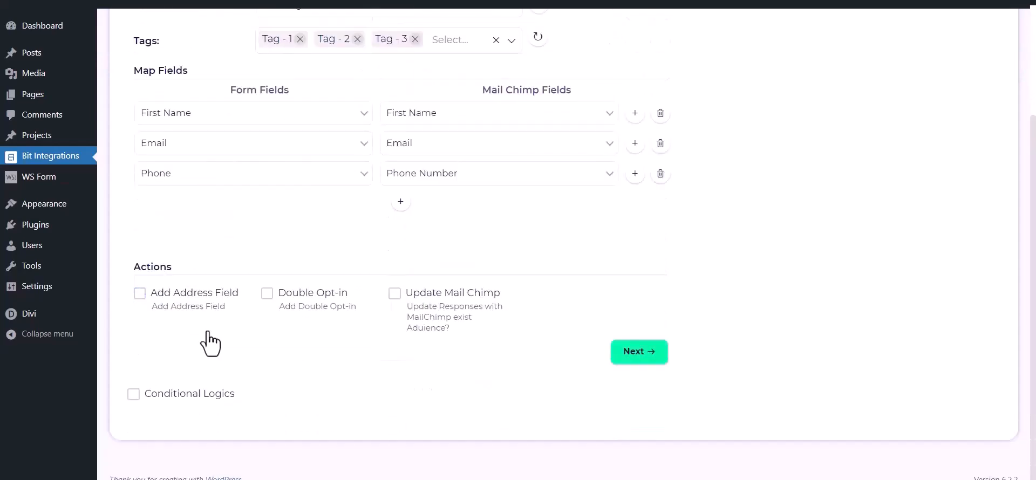
left_click(266, 293)
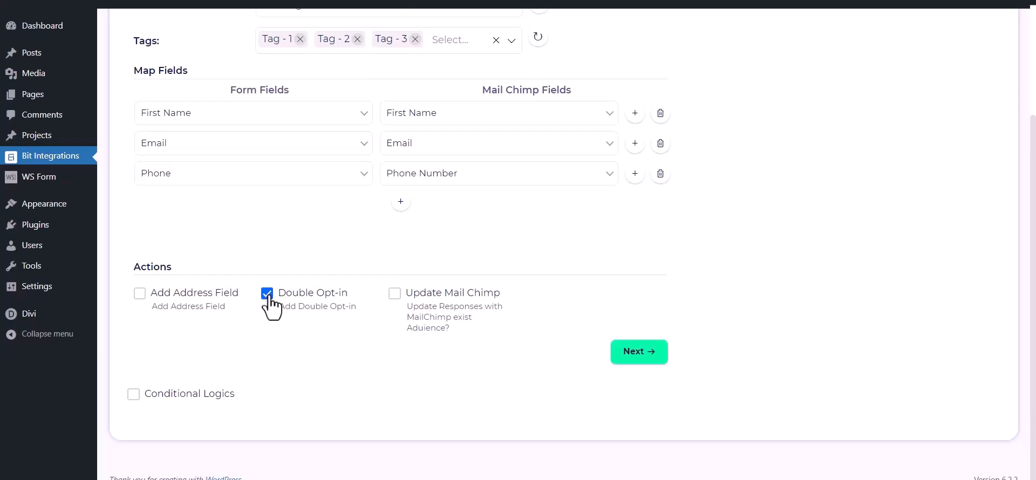
left_click(266, 293)
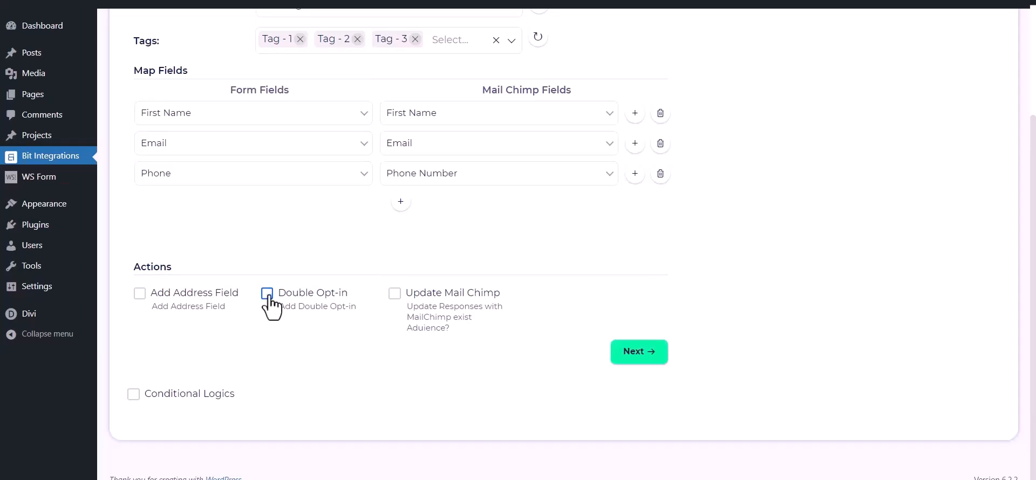
left_click(394, 293)
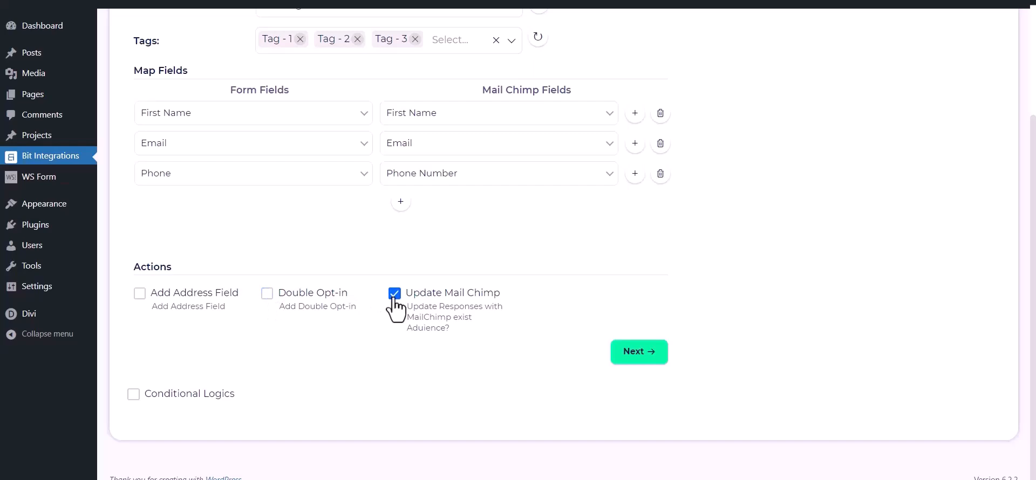
left_click(393, 294)
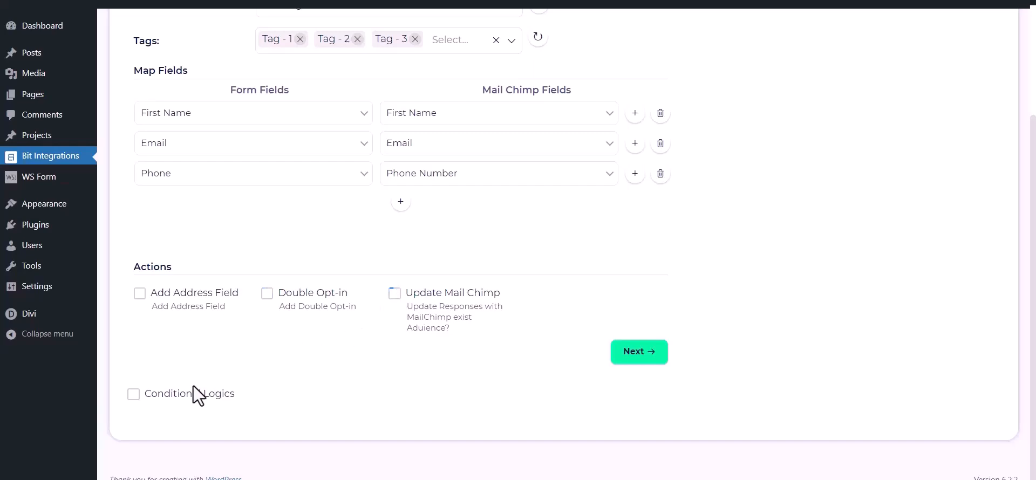
left_click(132, 393)
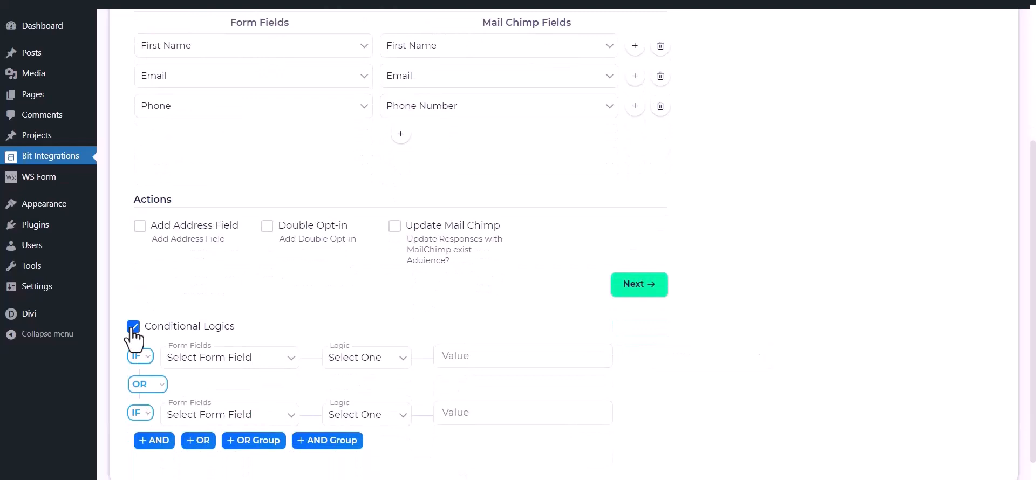
left_click(132, 325)
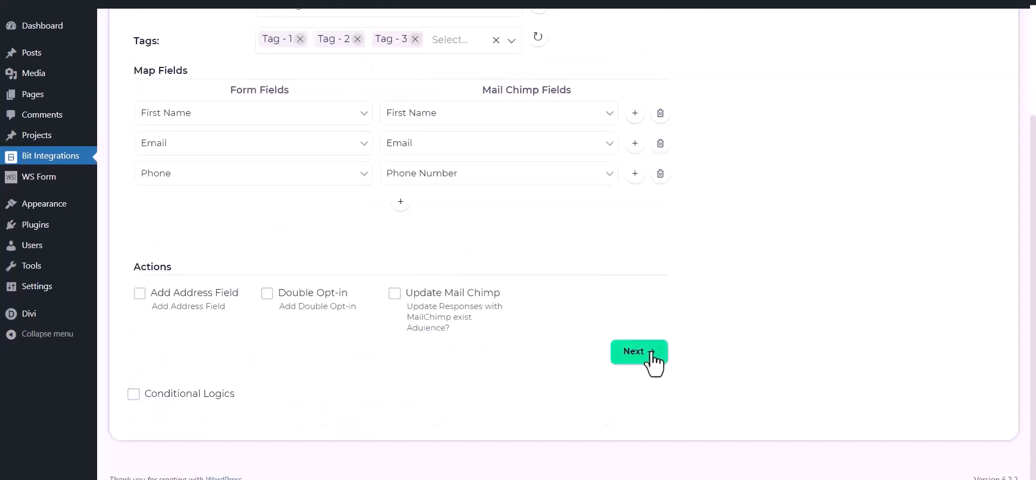
left_click(638, 351)
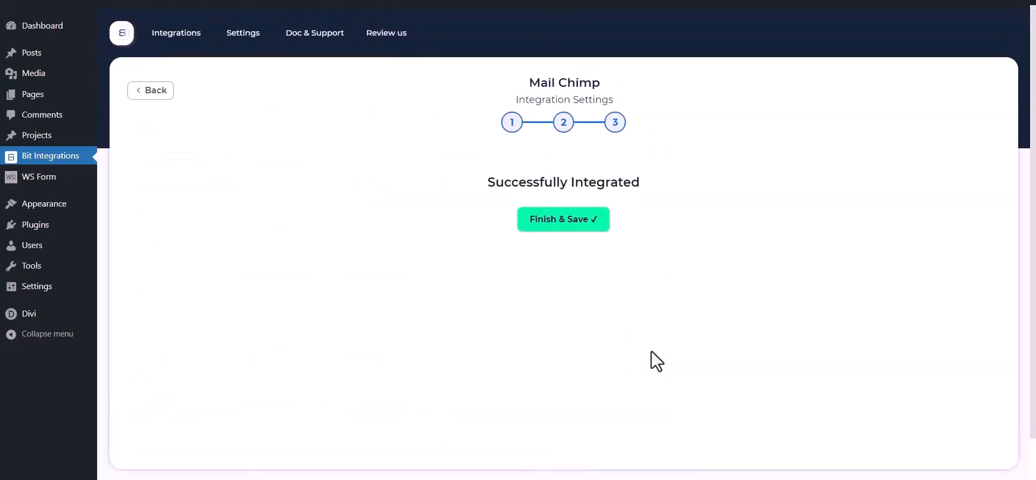
mouse_move(563, 227)
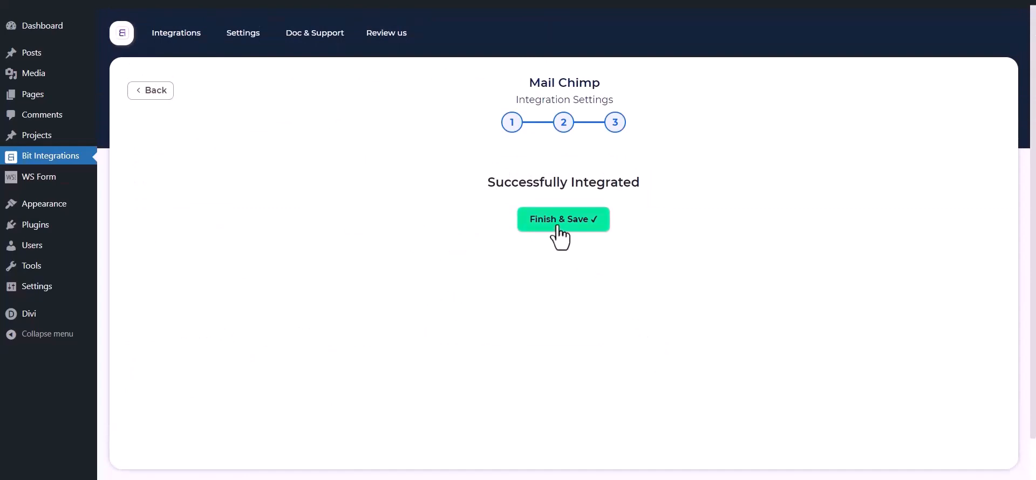
Step: Save the integration, then enter first name 'Bit Integrations' on the site form
left_click(562, 219)
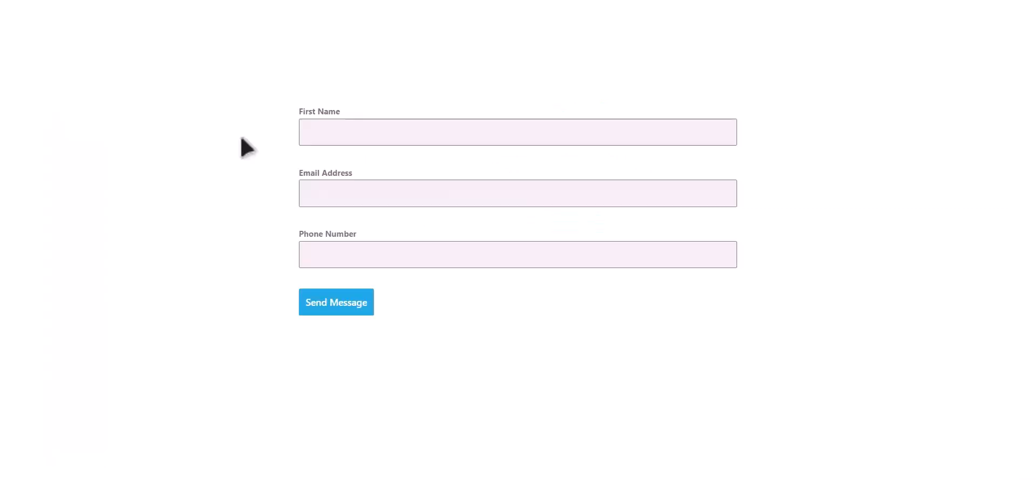
left_click(517, 132)
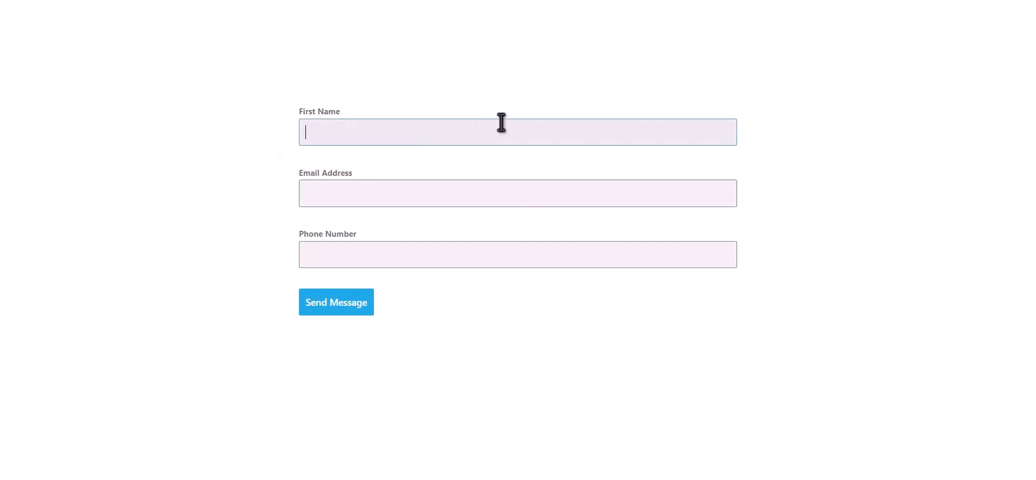
type("Bit")
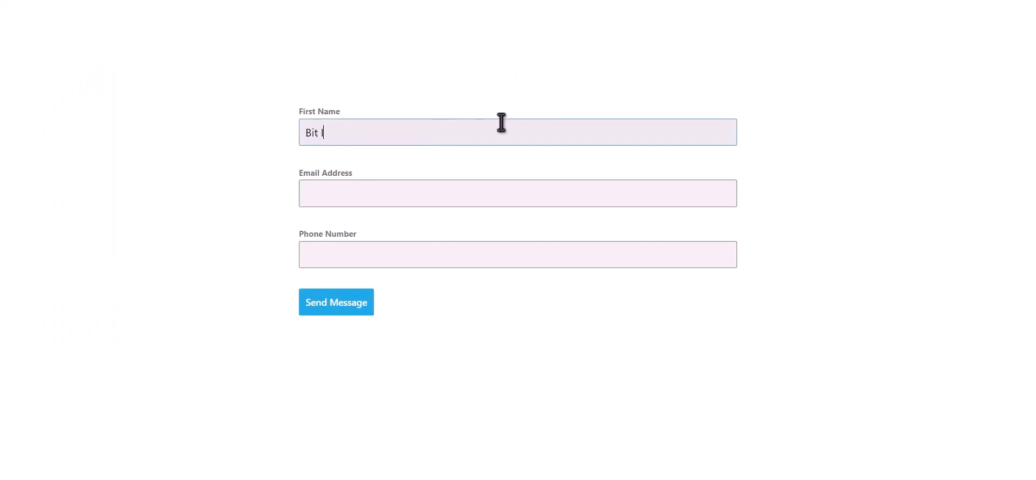
type("Integrat")
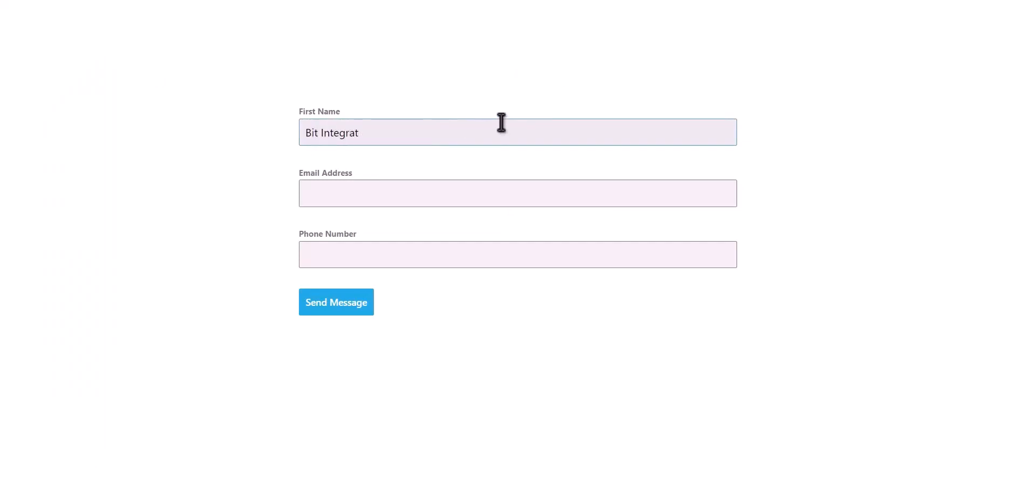
type("ions")
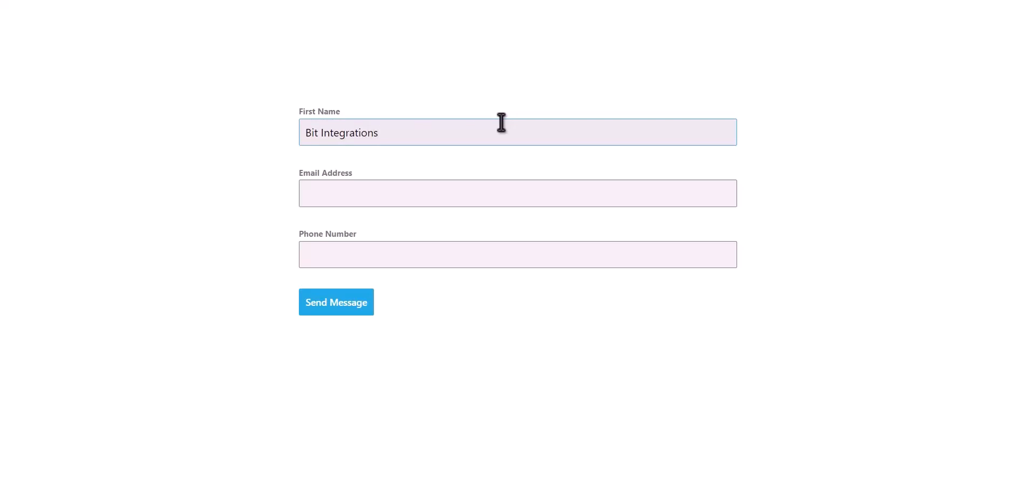
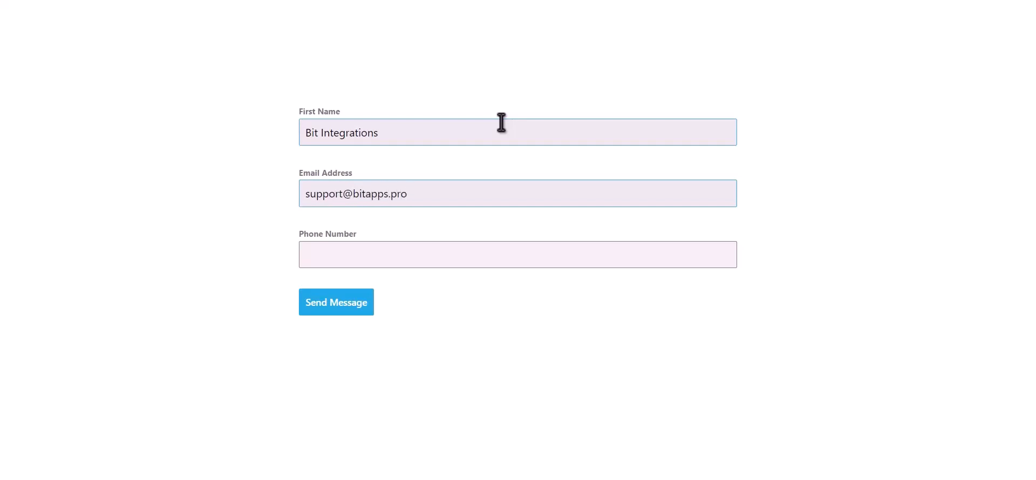
Step: Enter the email address and phone 444555666, and send the test message
type("444")
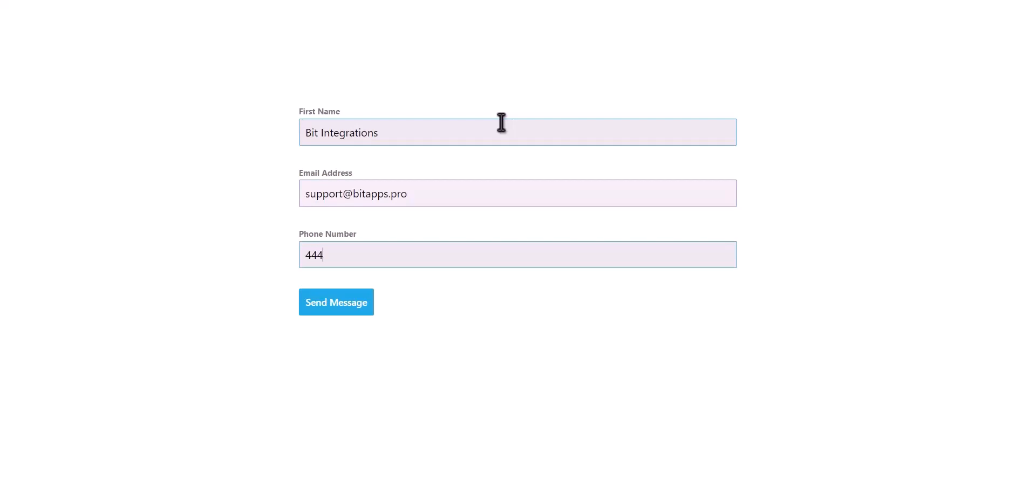
type("555666")
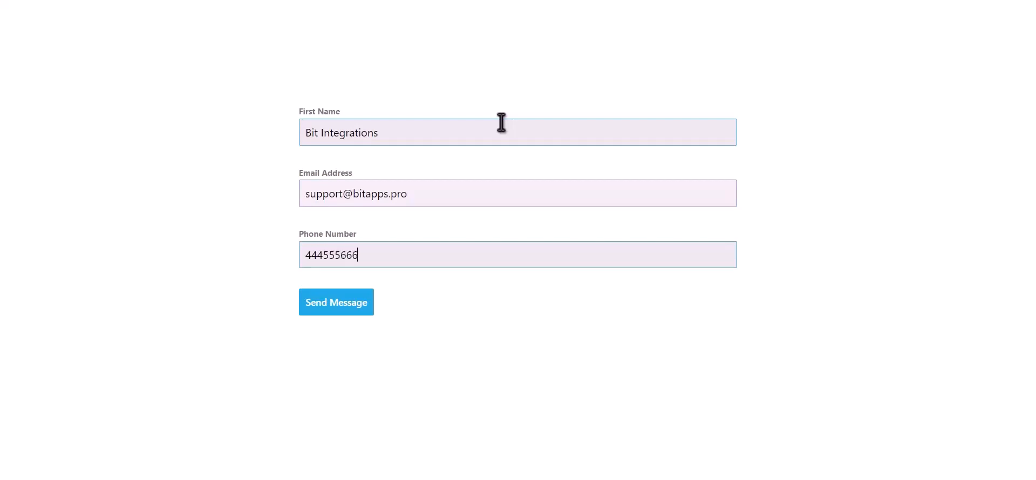
left_click(335, 302)
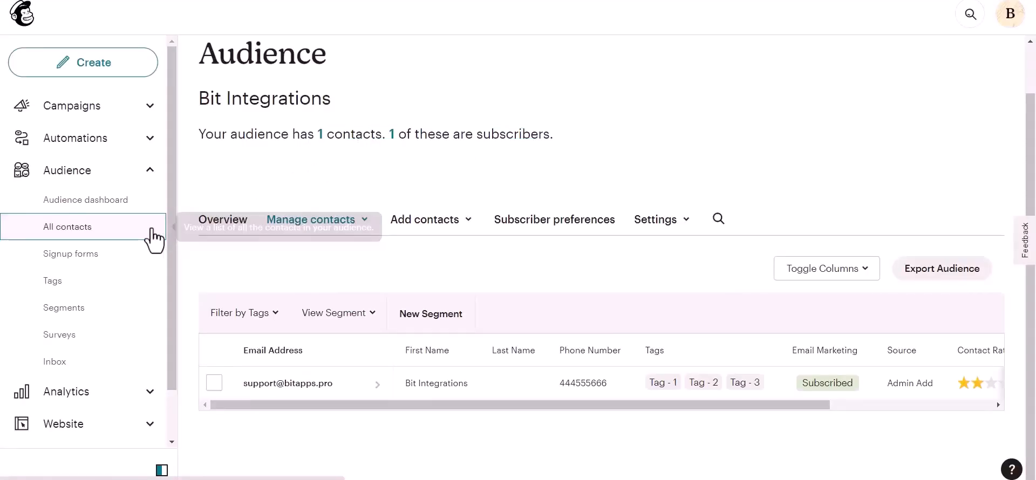
mouse_move(426, 383)
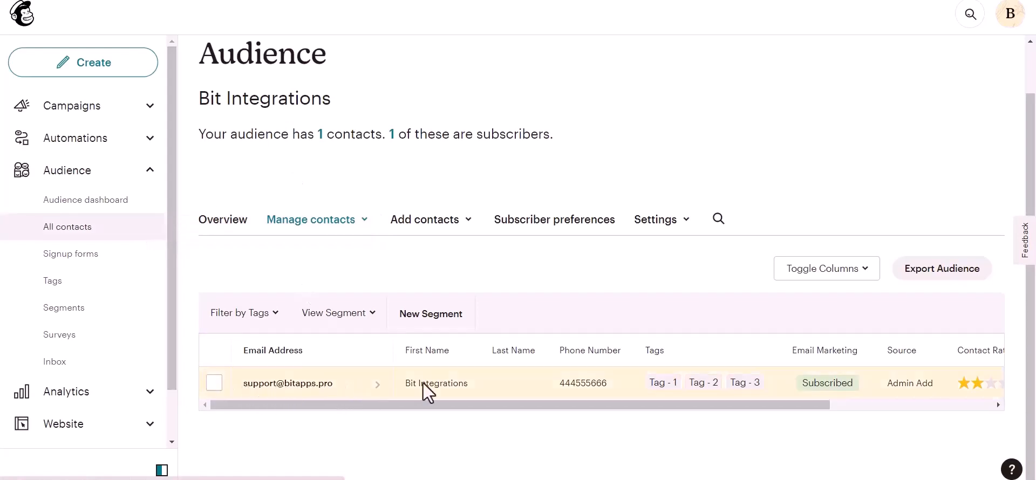